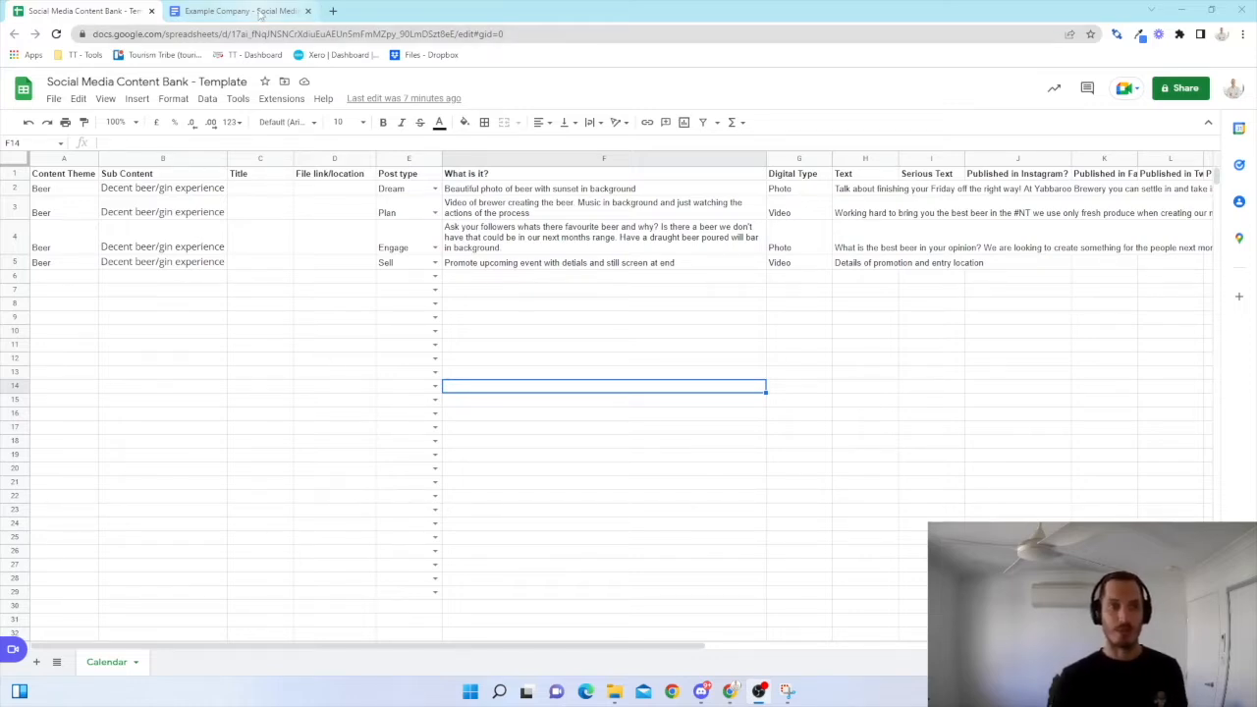
Bring up the planning document tab showing the industry content themes table.
click(240, 11)
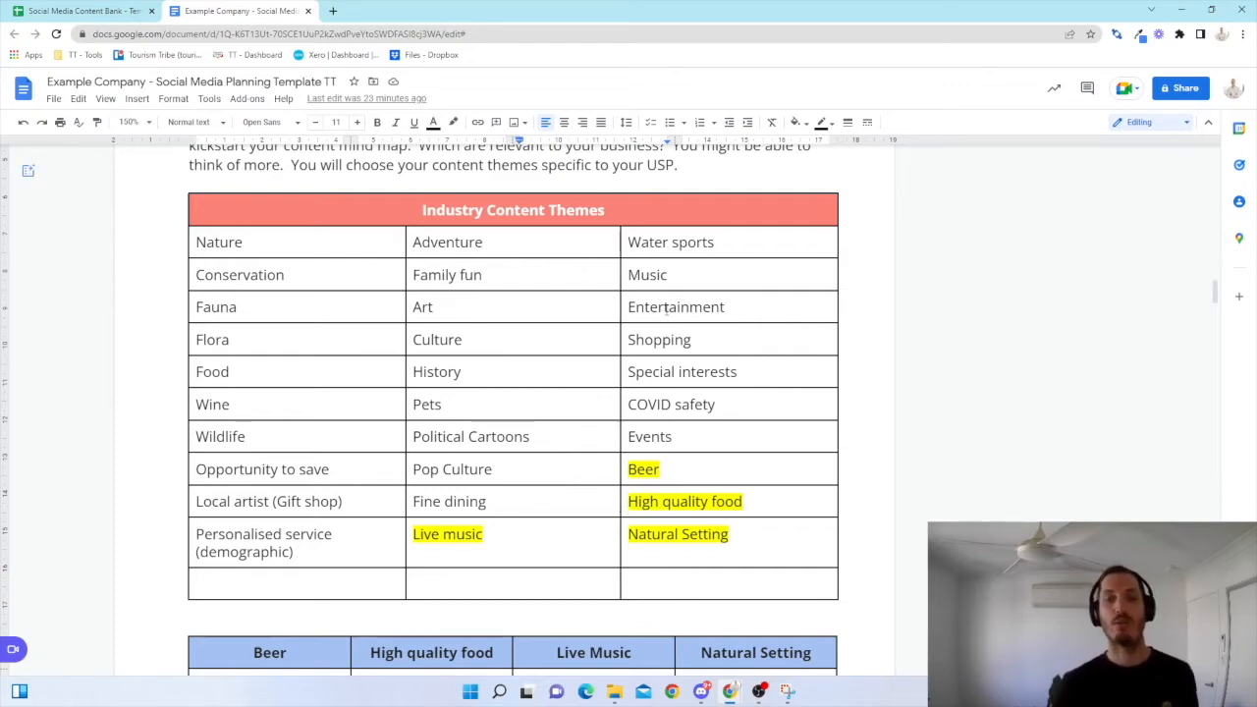
Scroll through the content themes and beer sub-theme tables in the planning doc.
scroll(down, 3)
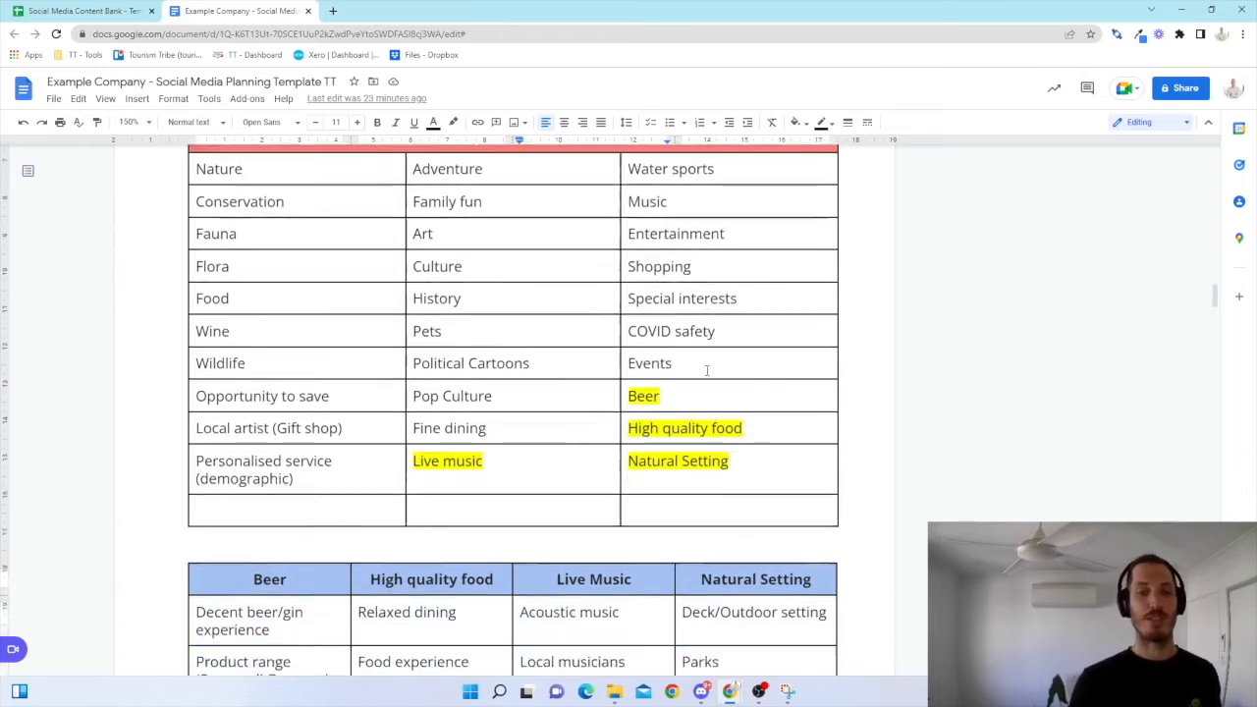
scroll(down, 3)
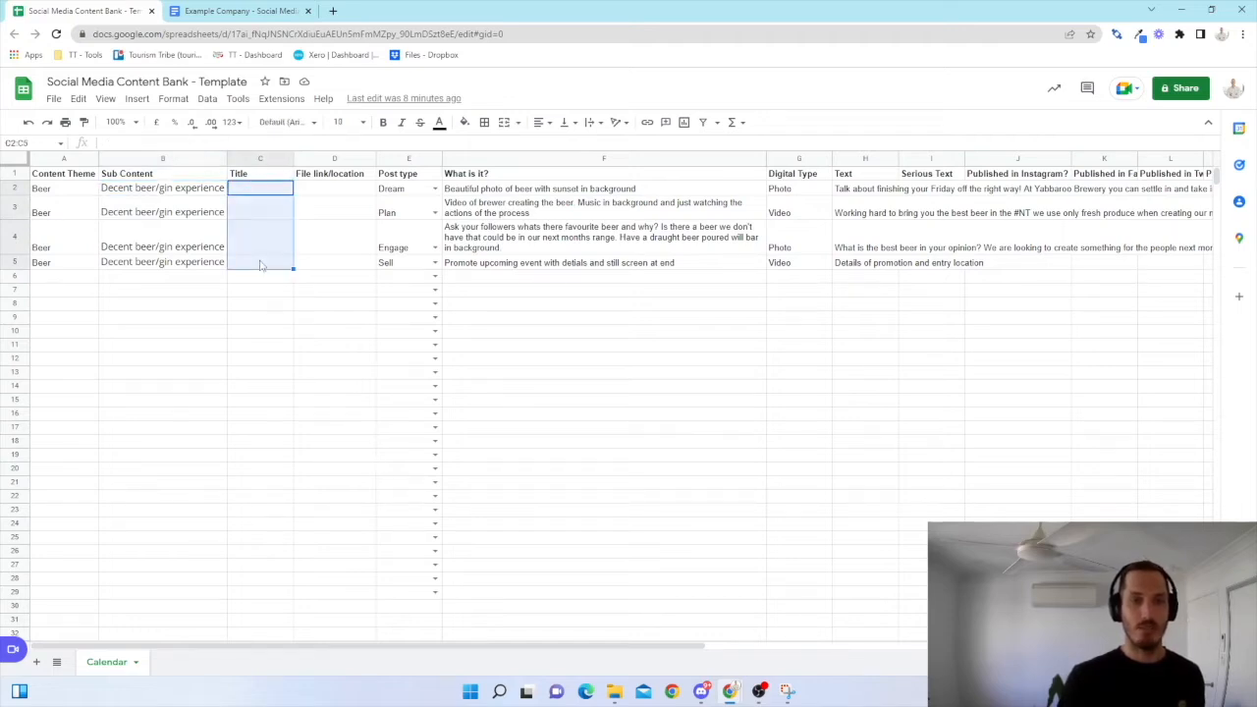
click(334, 188)
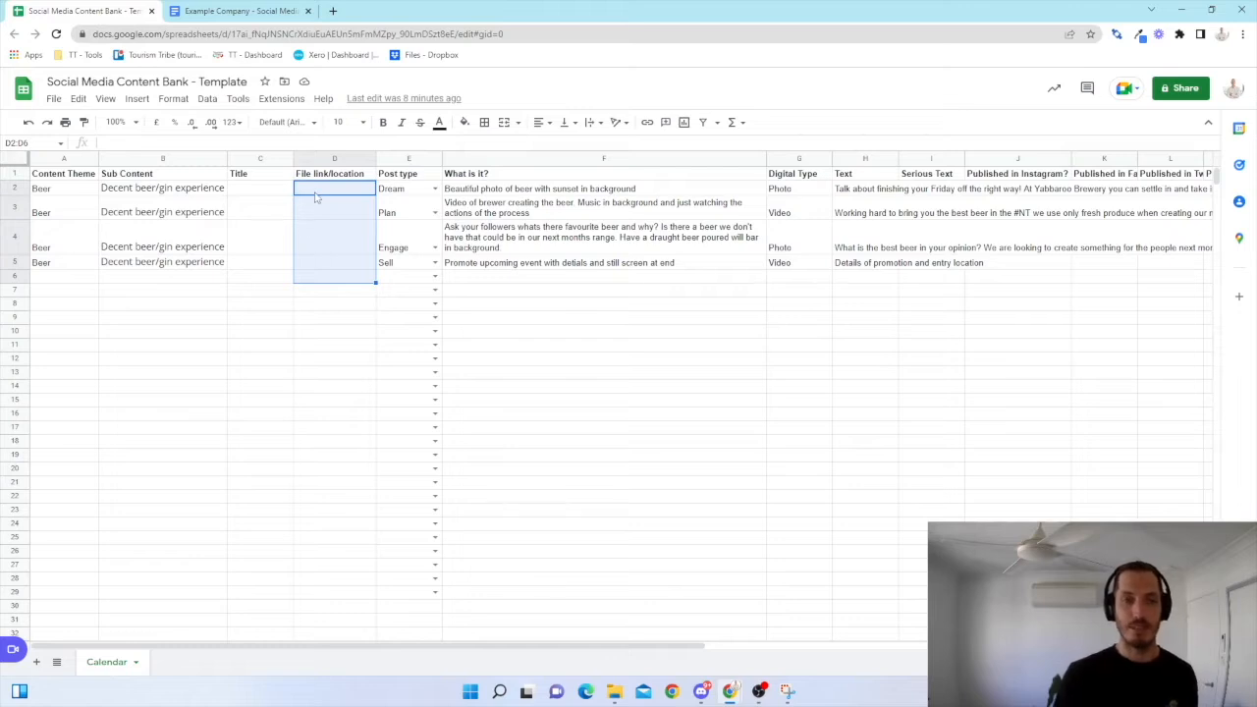
click(334, 188)
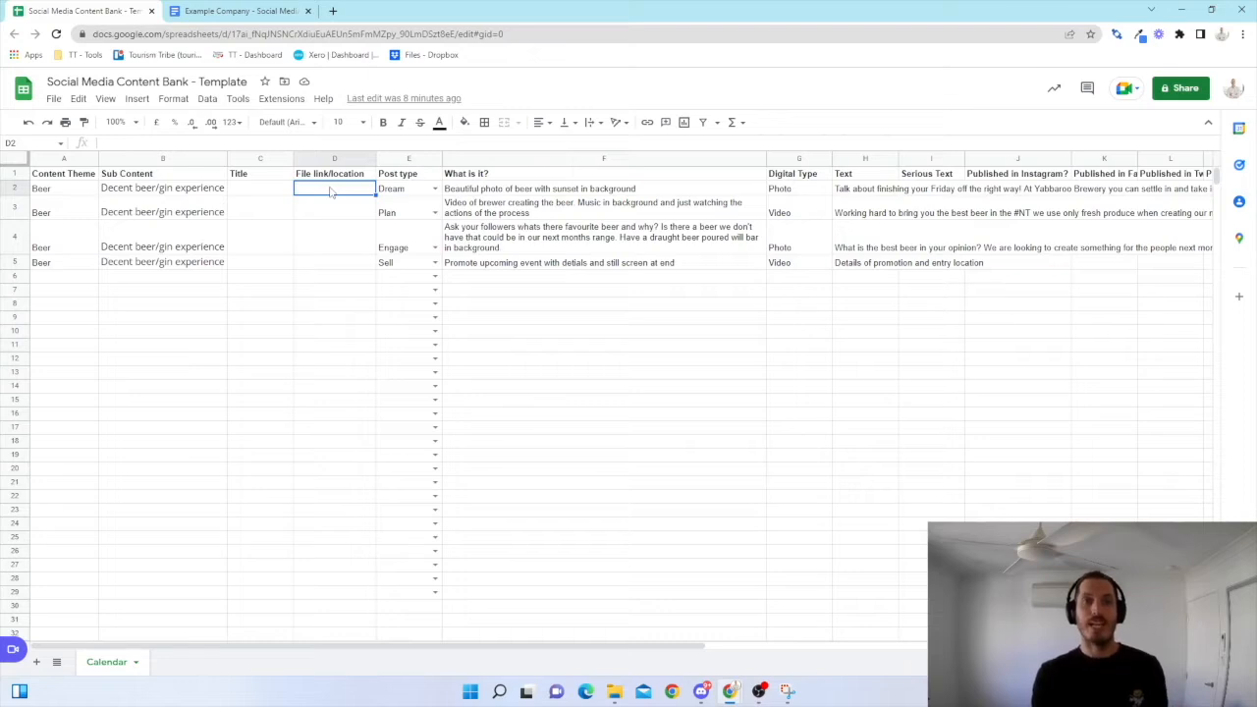
mouse_move(416, 199)
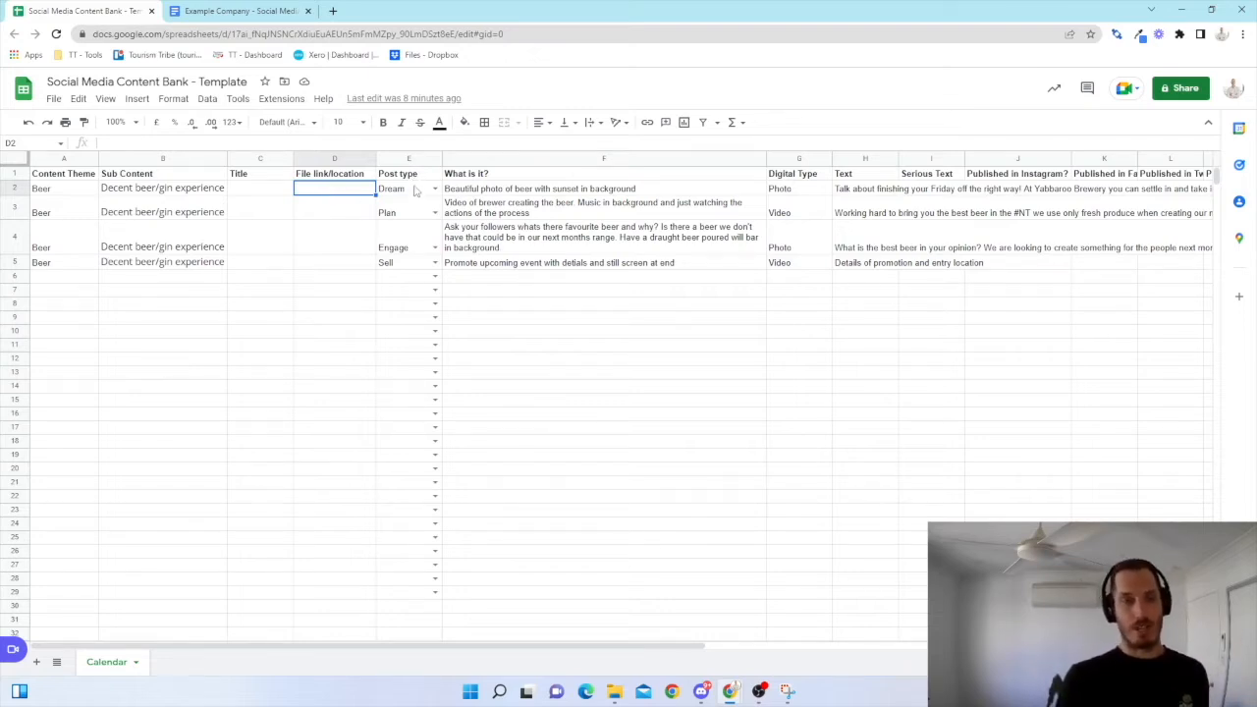
click(408, 173)
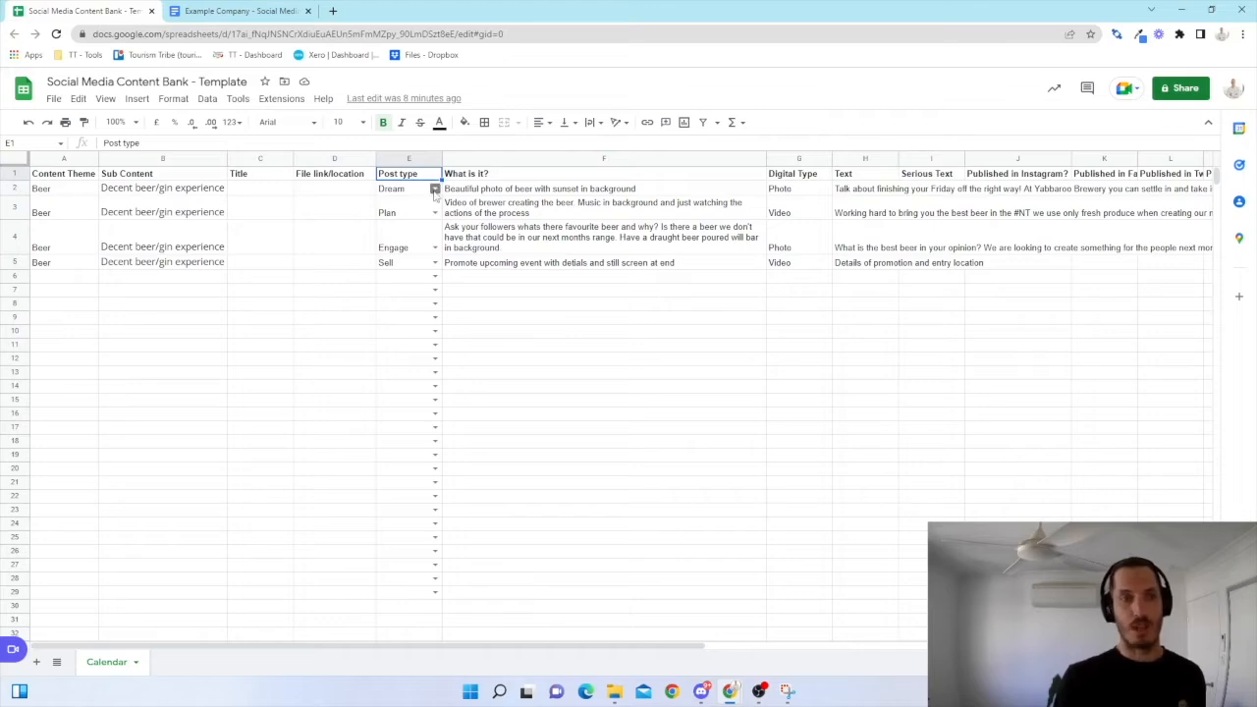
Review section 4 'Balance in Your Post Types' (Dream, Plan, Engage, Sell), then return to the content bank.
click(236, 12)
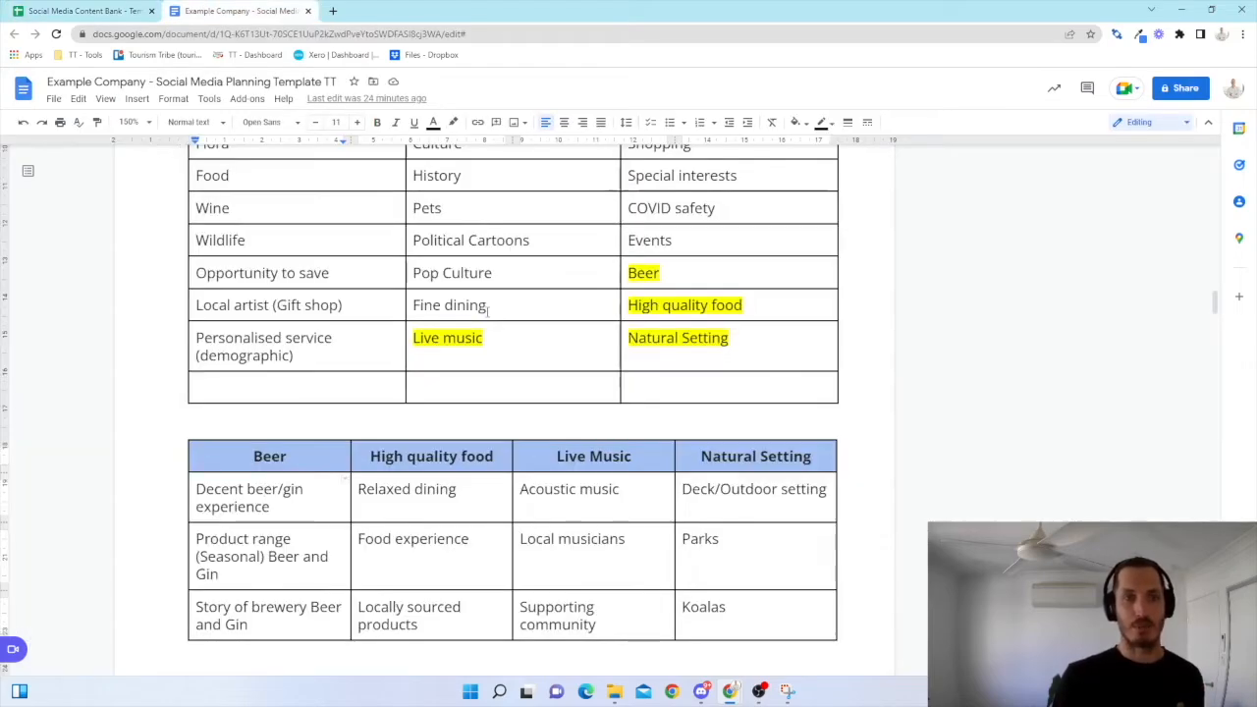
scroll(down, 3)
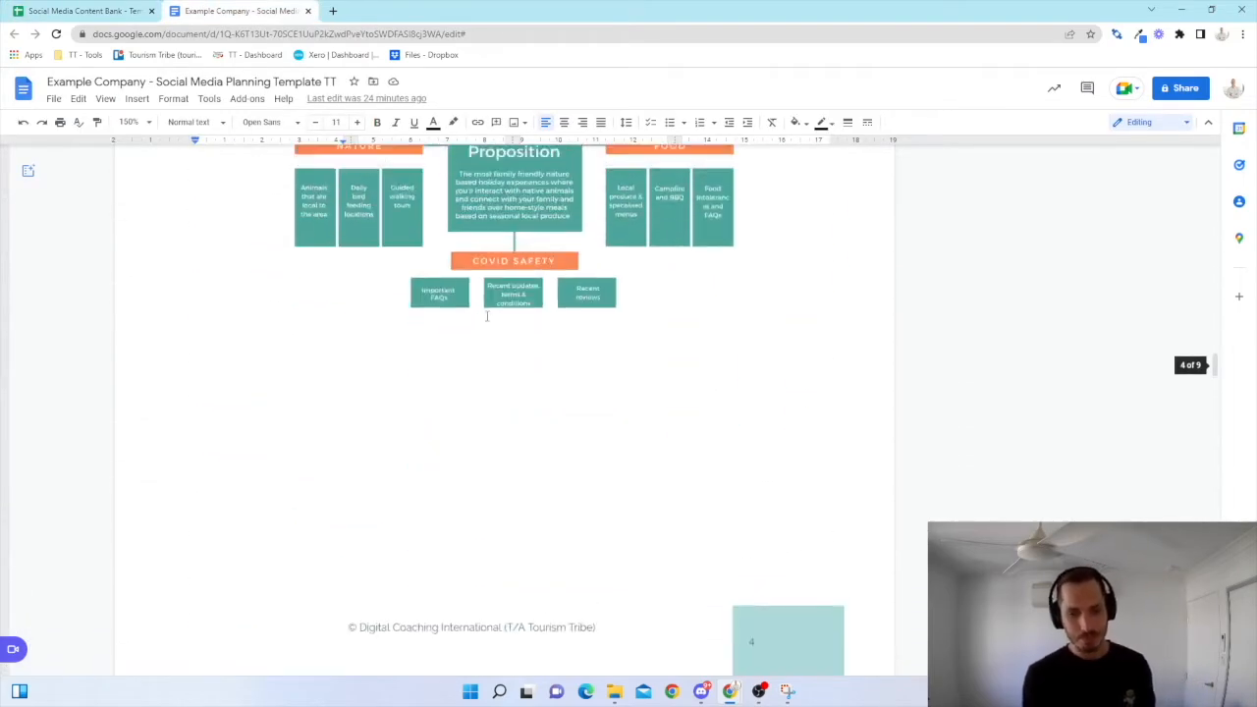
scroll(down, 3)
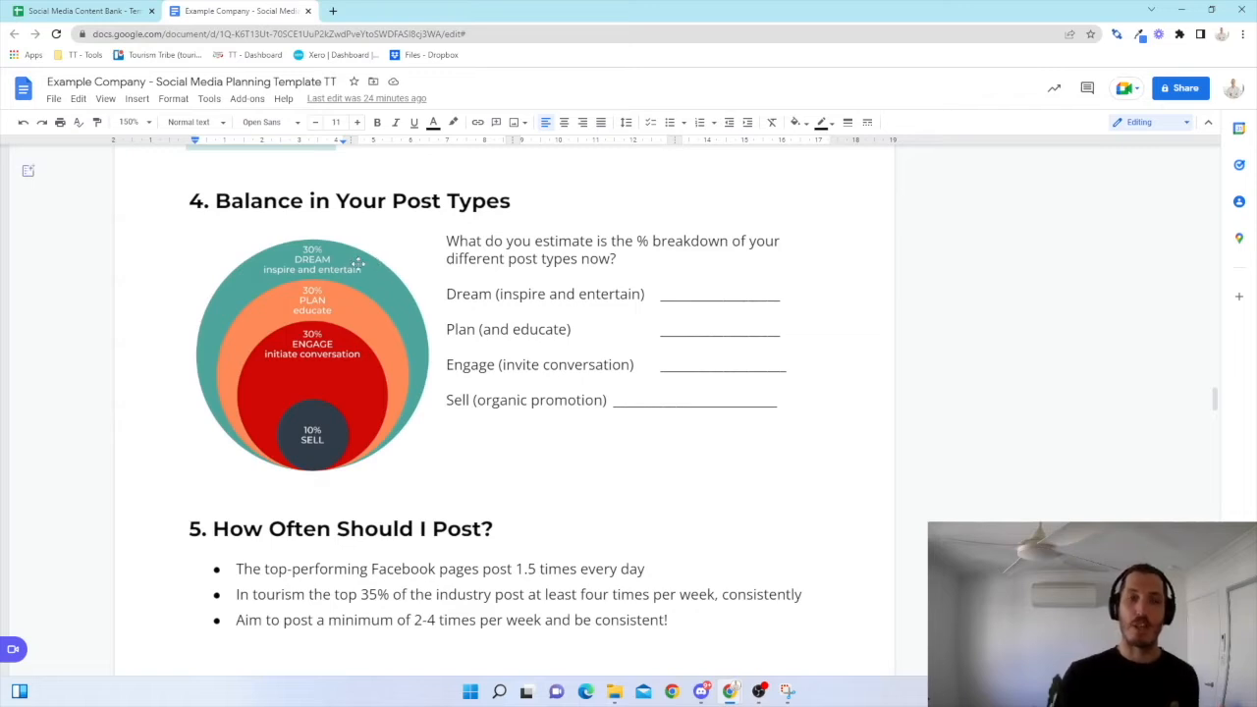
click(82, 11)
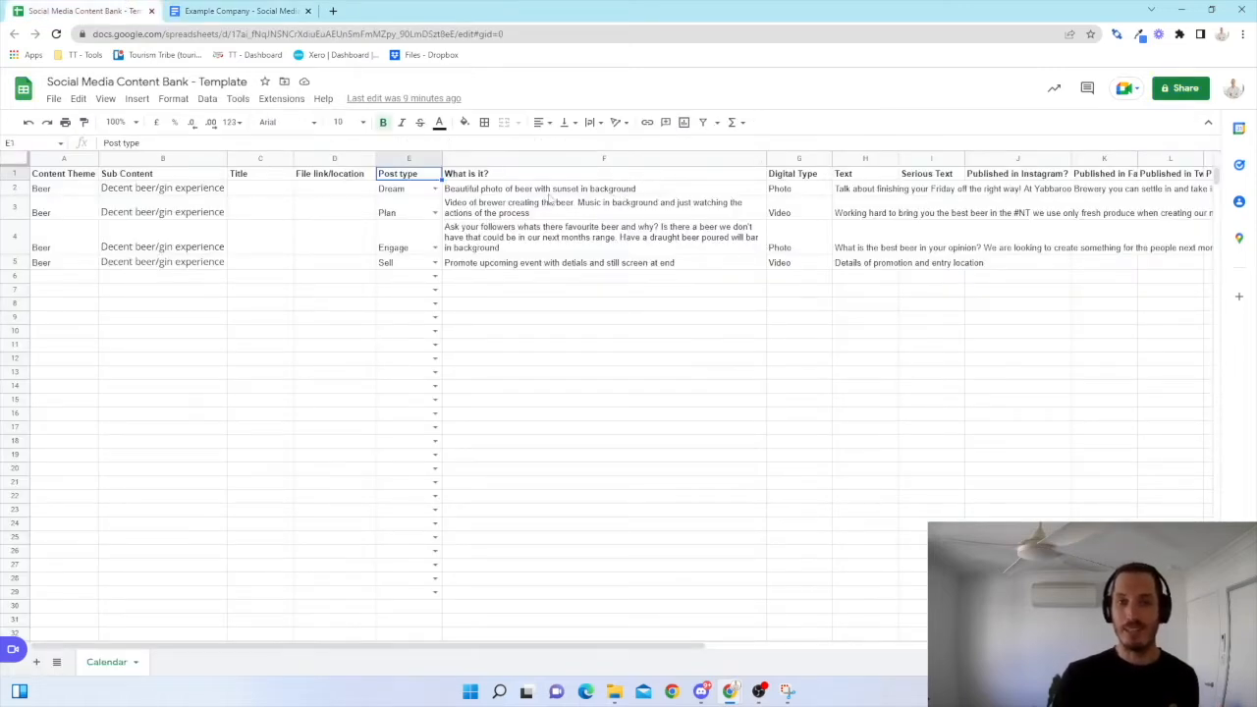
click(605, 189)
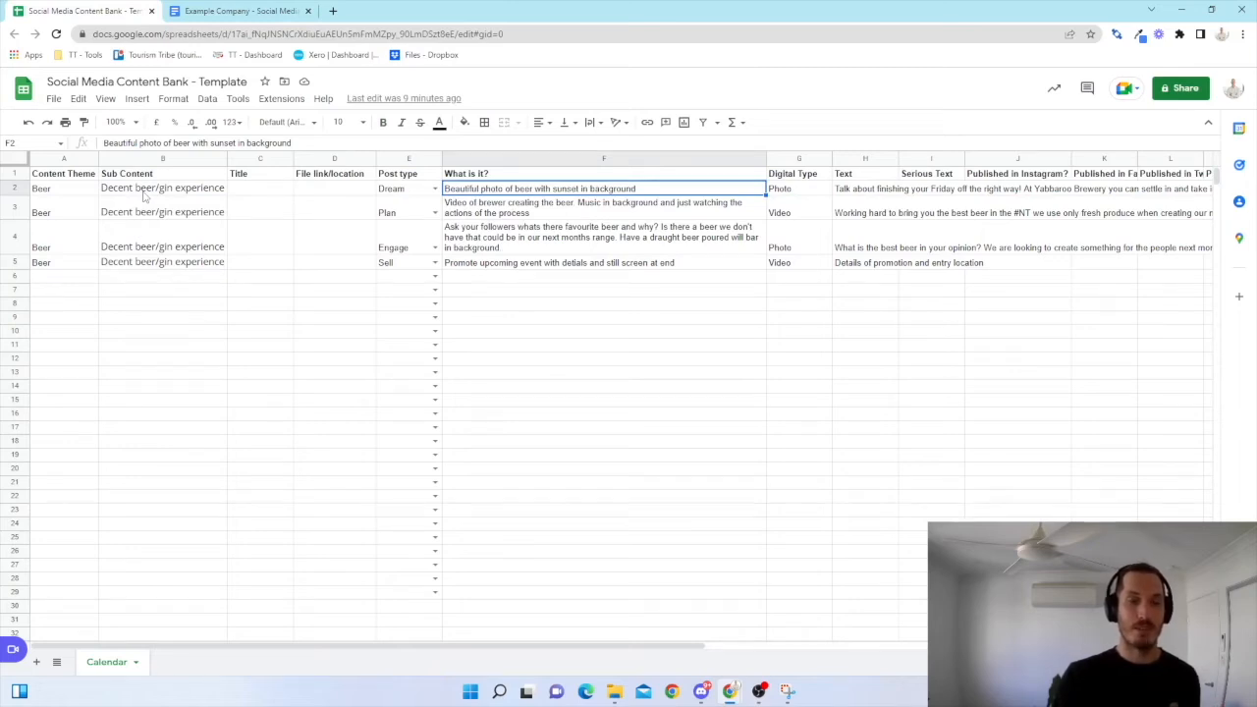
mouse_move(470, 195)
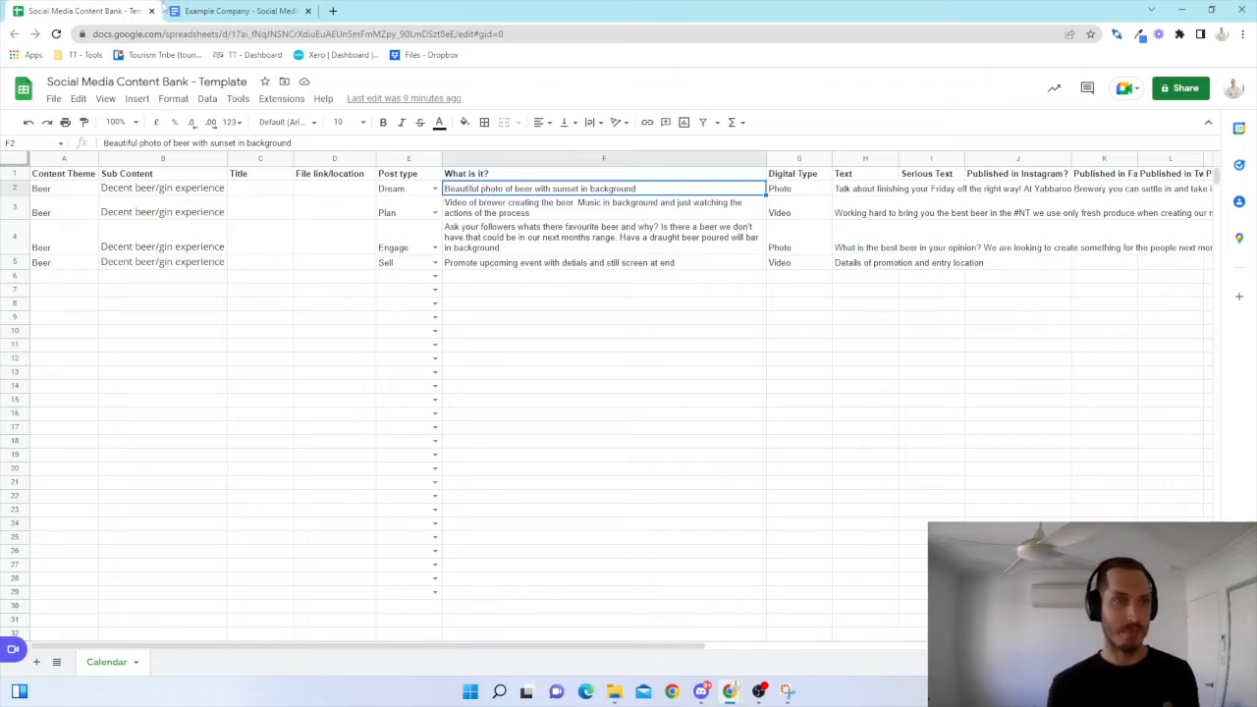
click(239, 11)
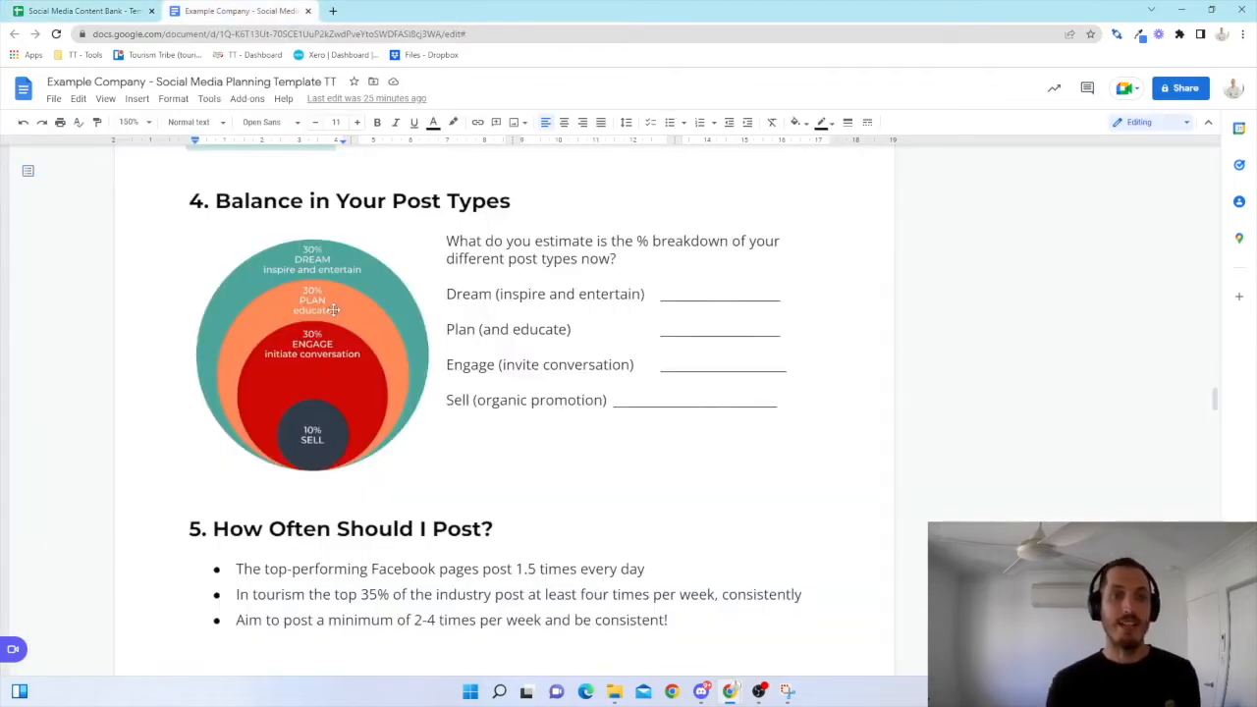
click(82, 12)
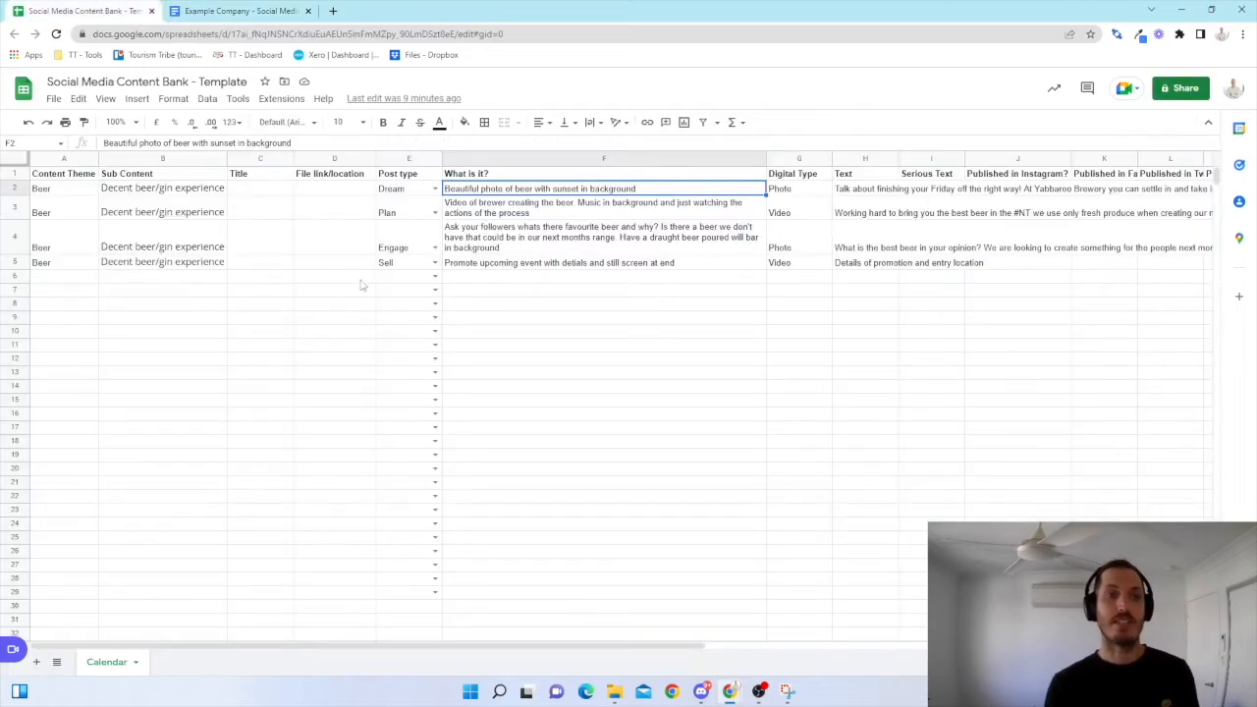
click(161, 212)
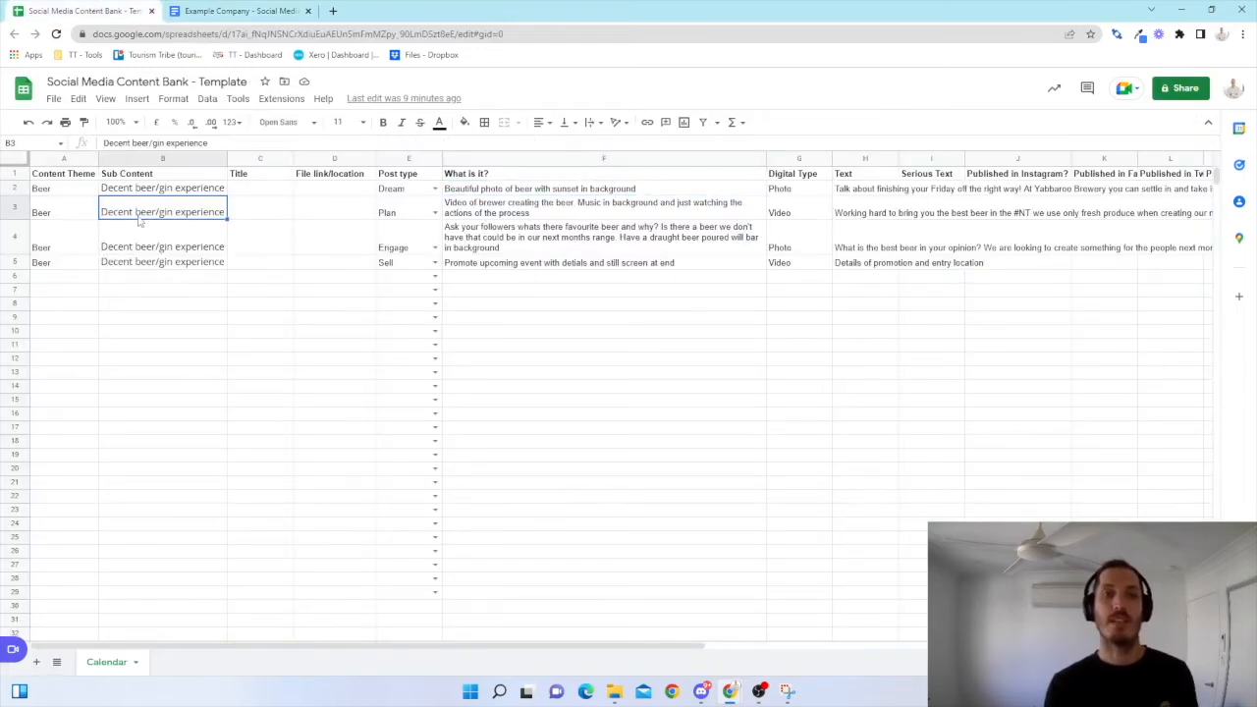
click(605, 209)
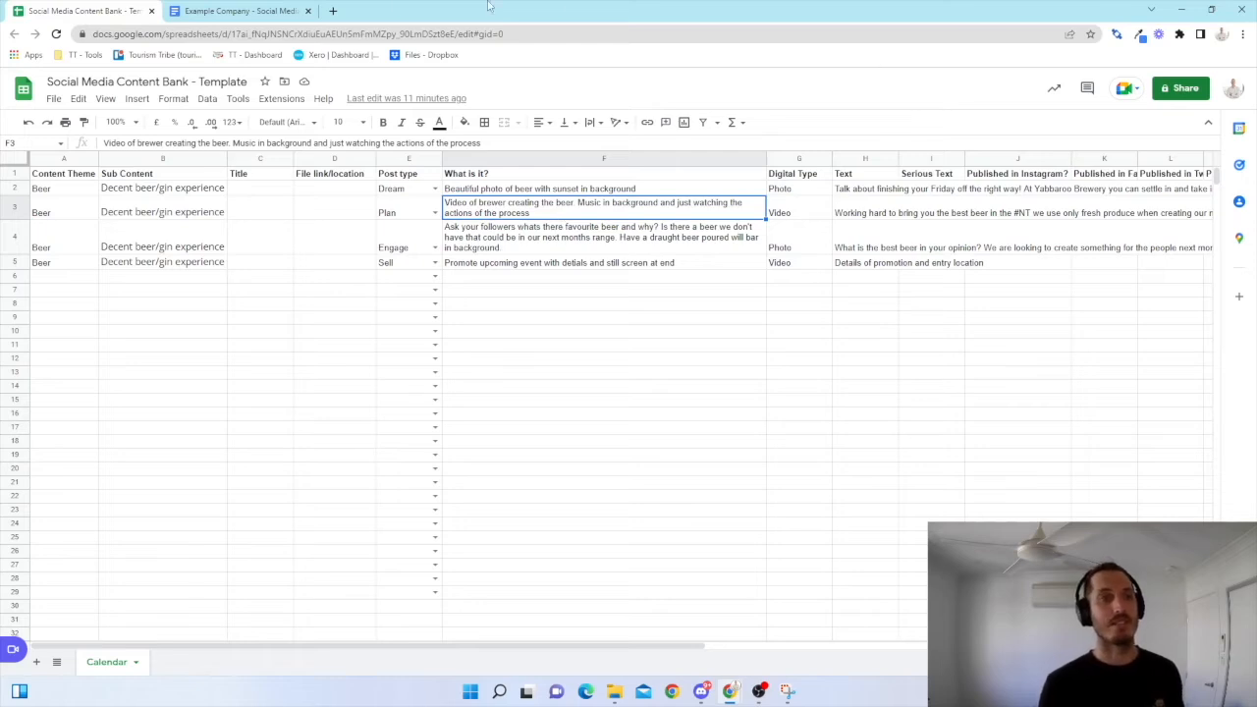
Check the post types section in the planning doc and return to the content bank.
click(236, 12)
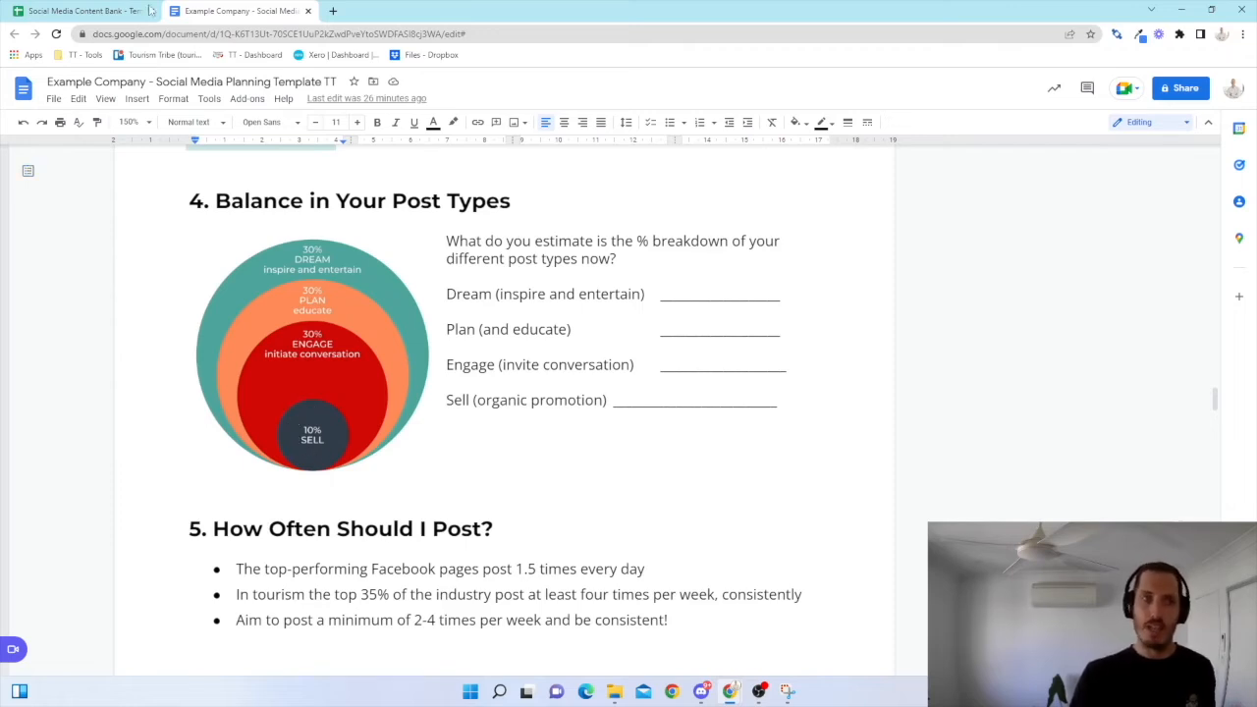
click(83, 12)
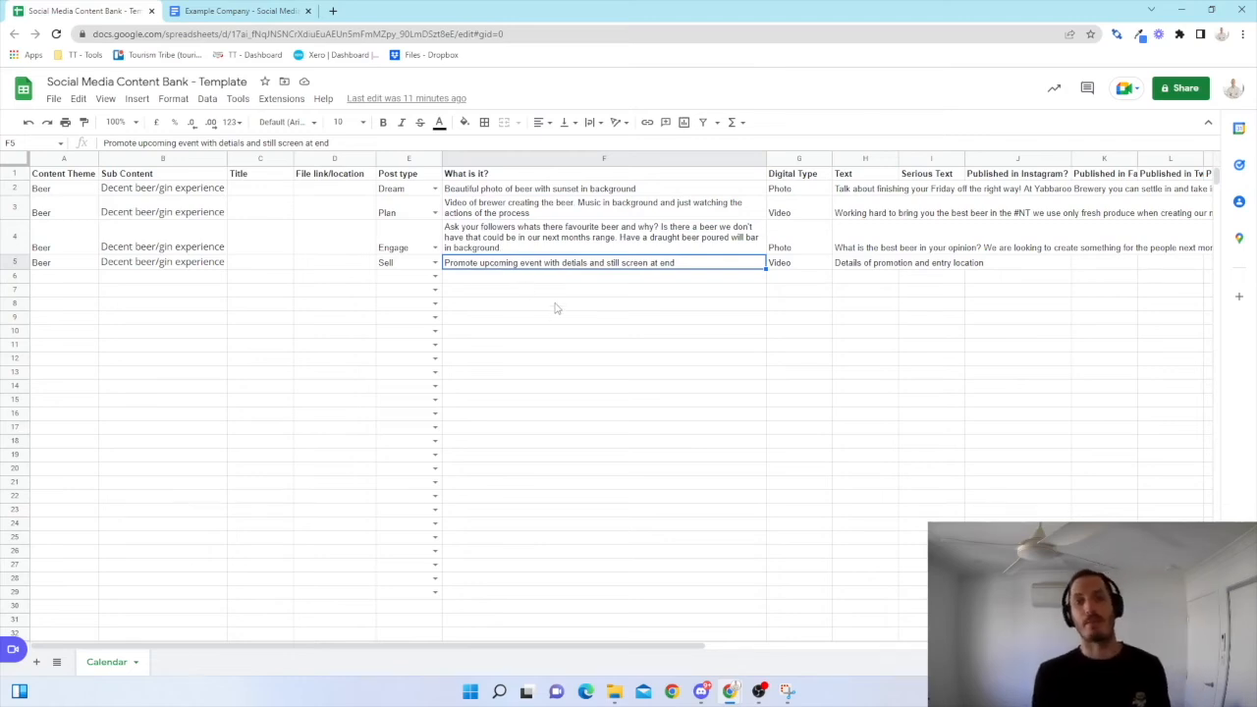
mouse_move(660, 280)
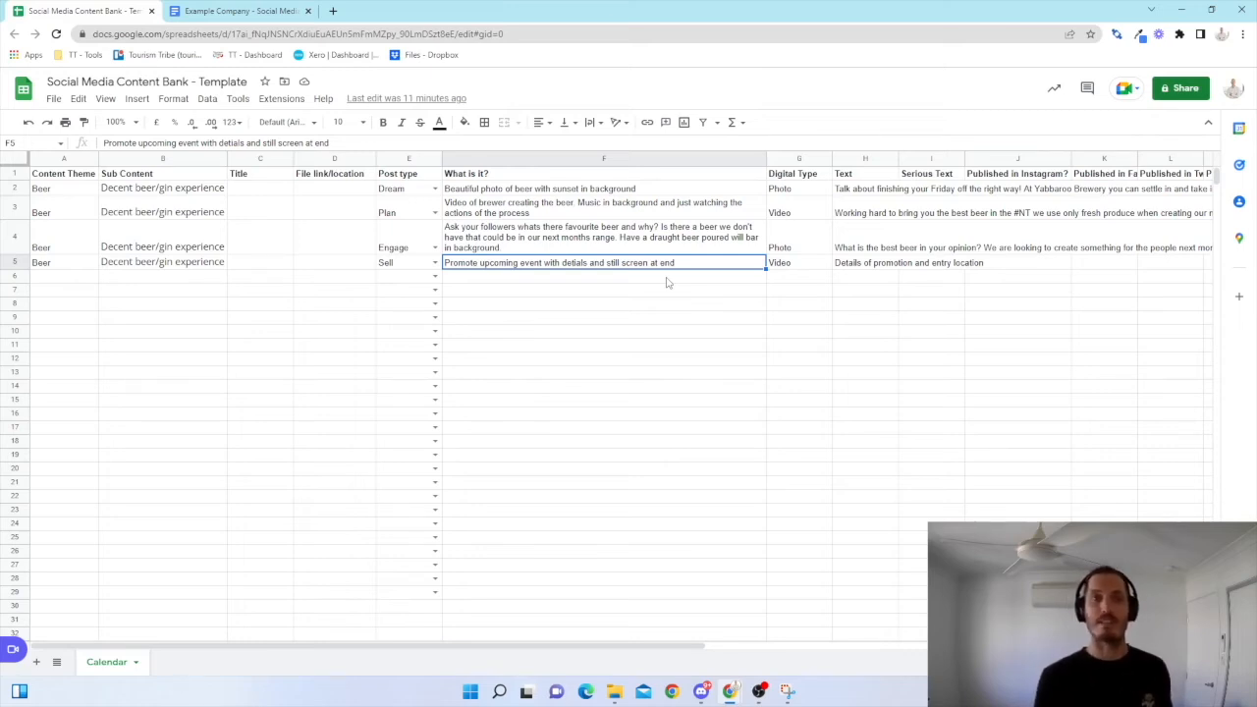
Review the four post descriptions in F2–F5, touching up the follower beer question one.
click(601, 188)
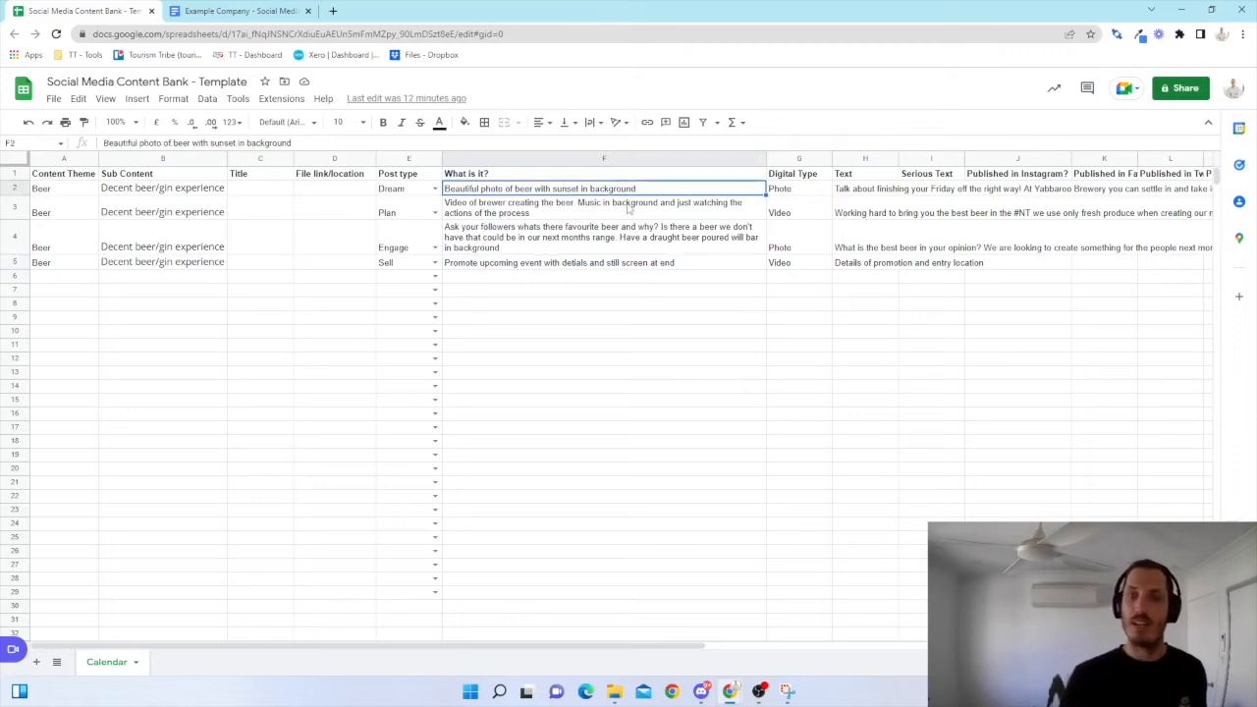
click(603, 208)
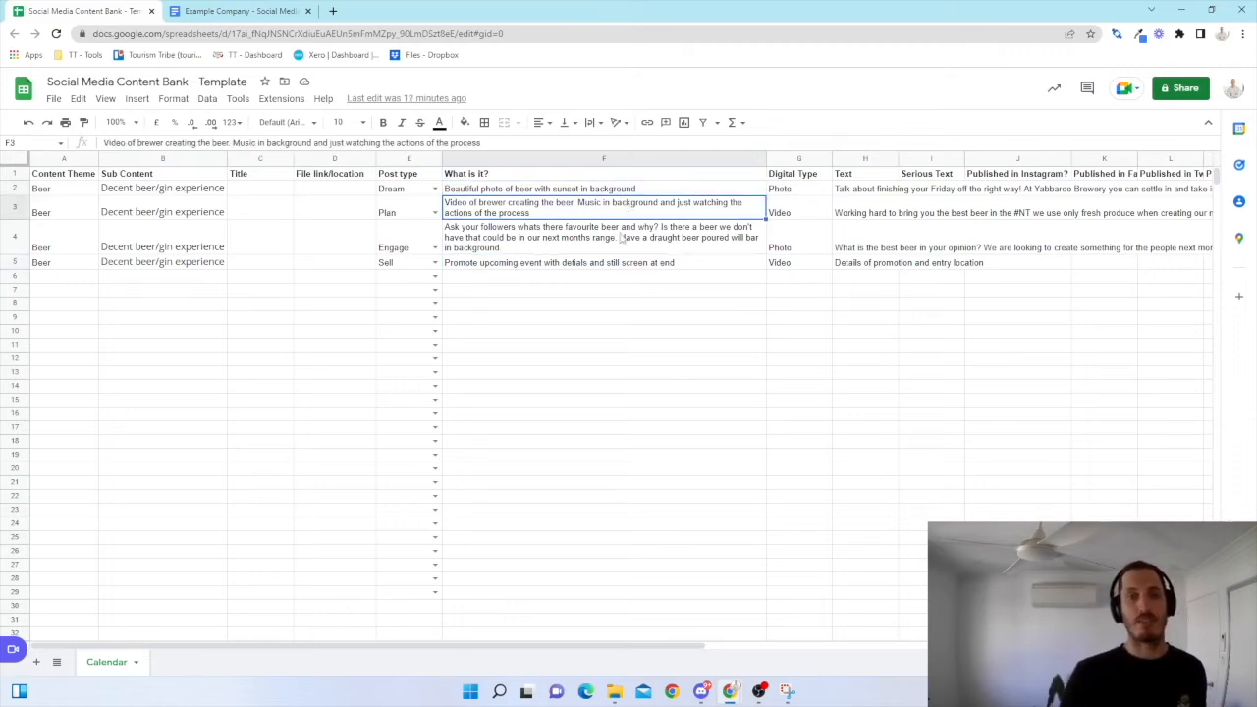
click(605, 236)
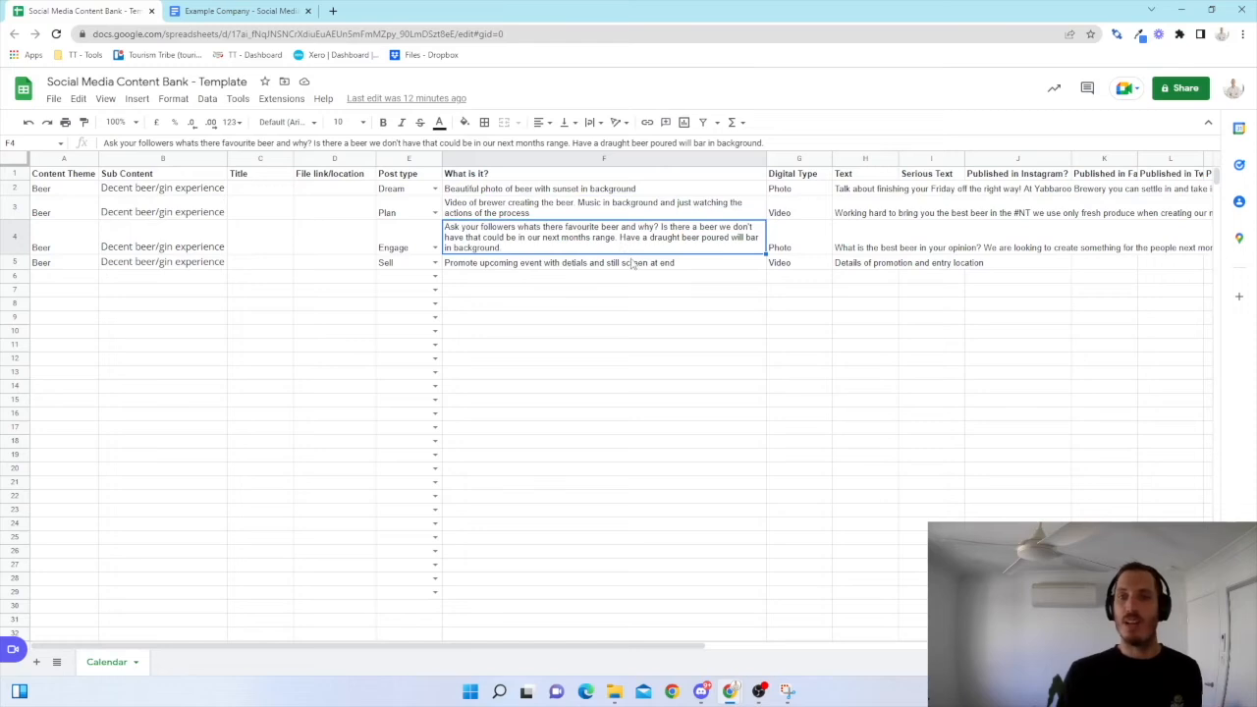
click(604, 275)
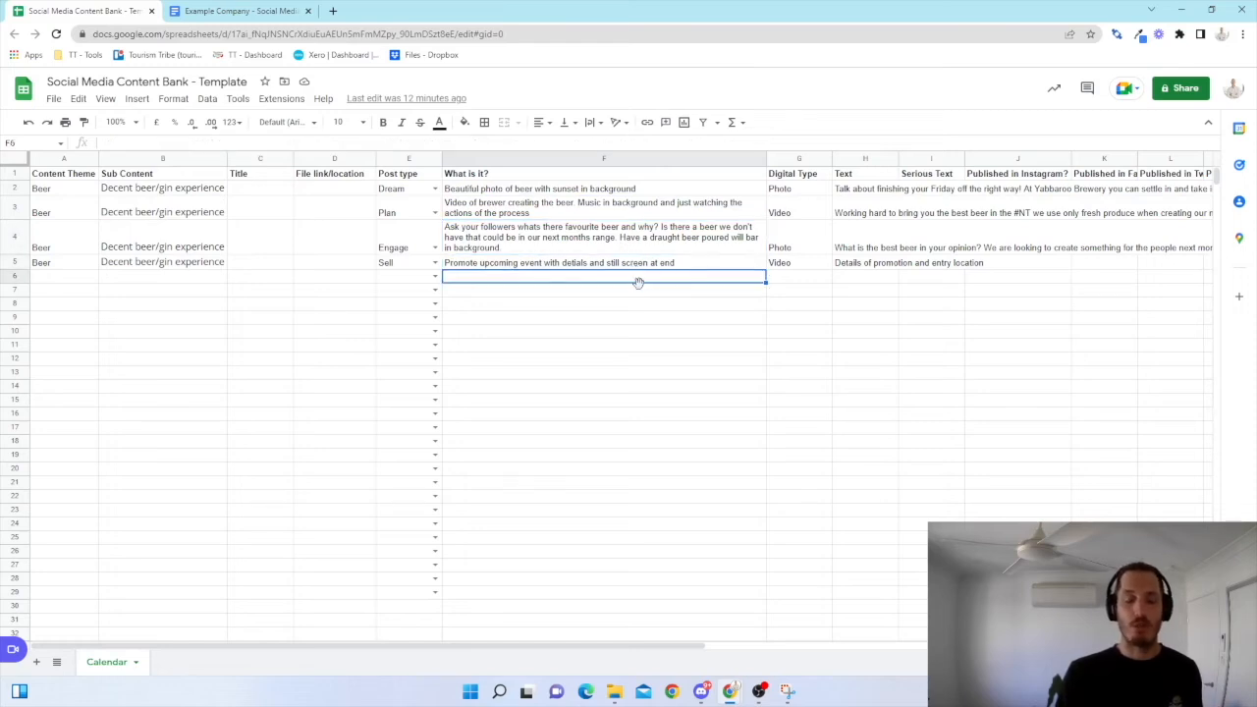
mouse_move(644, 298)
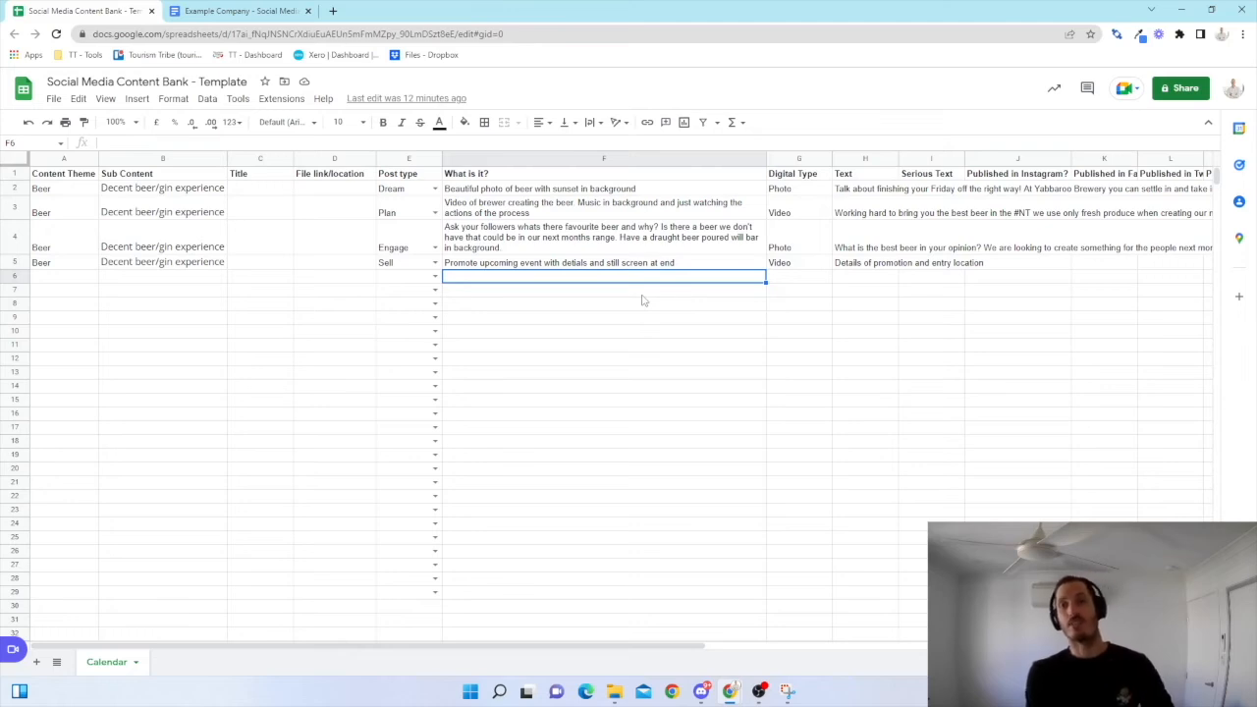
mouse_move(629, 299)
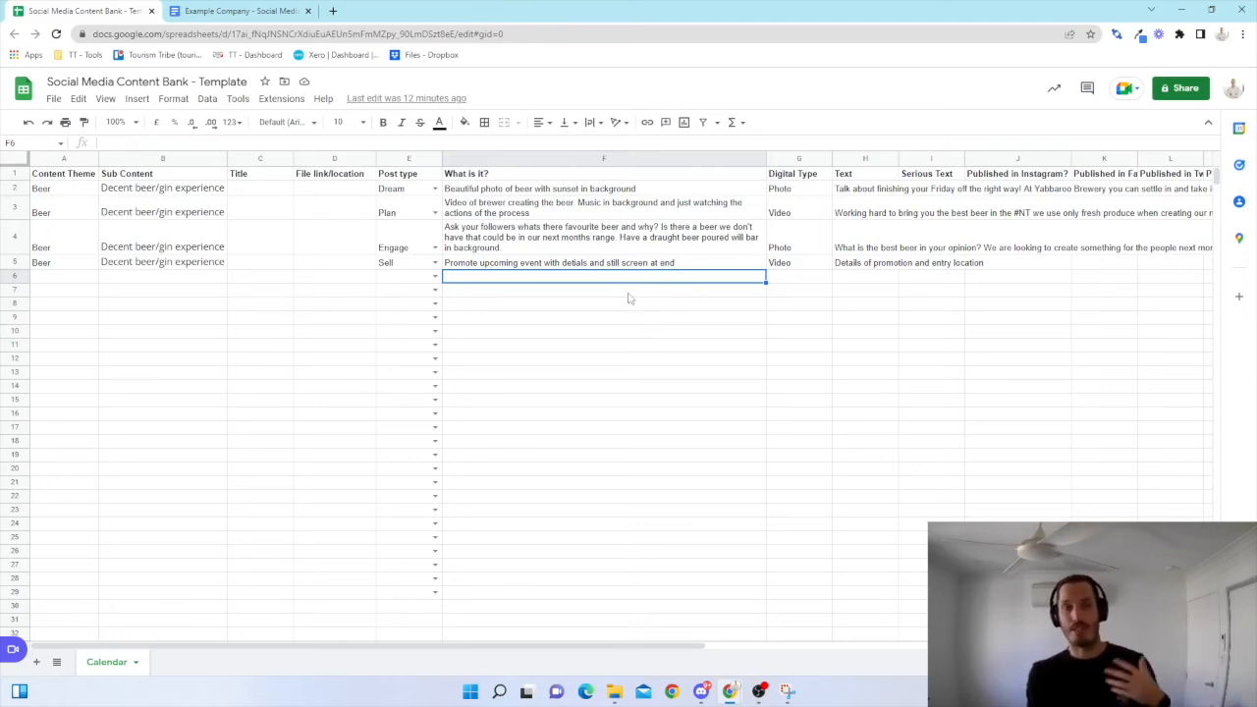
mouse_move(633, 302)
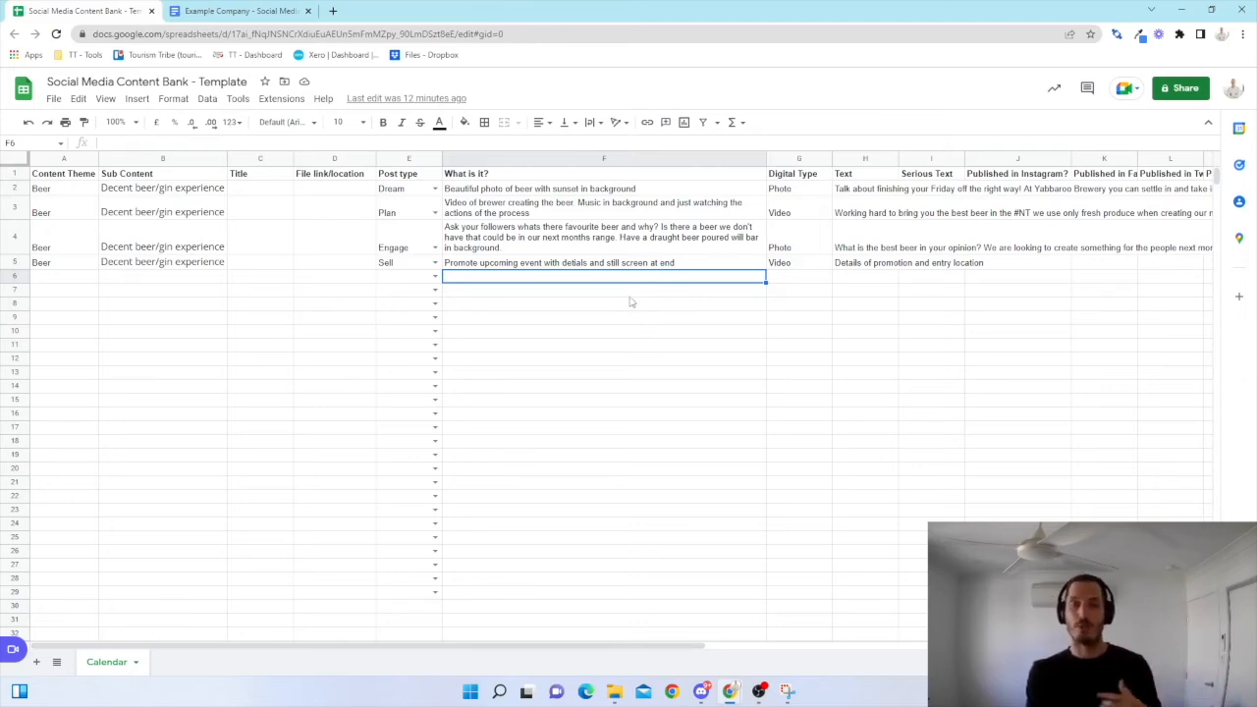
mouse_move(613, 212)
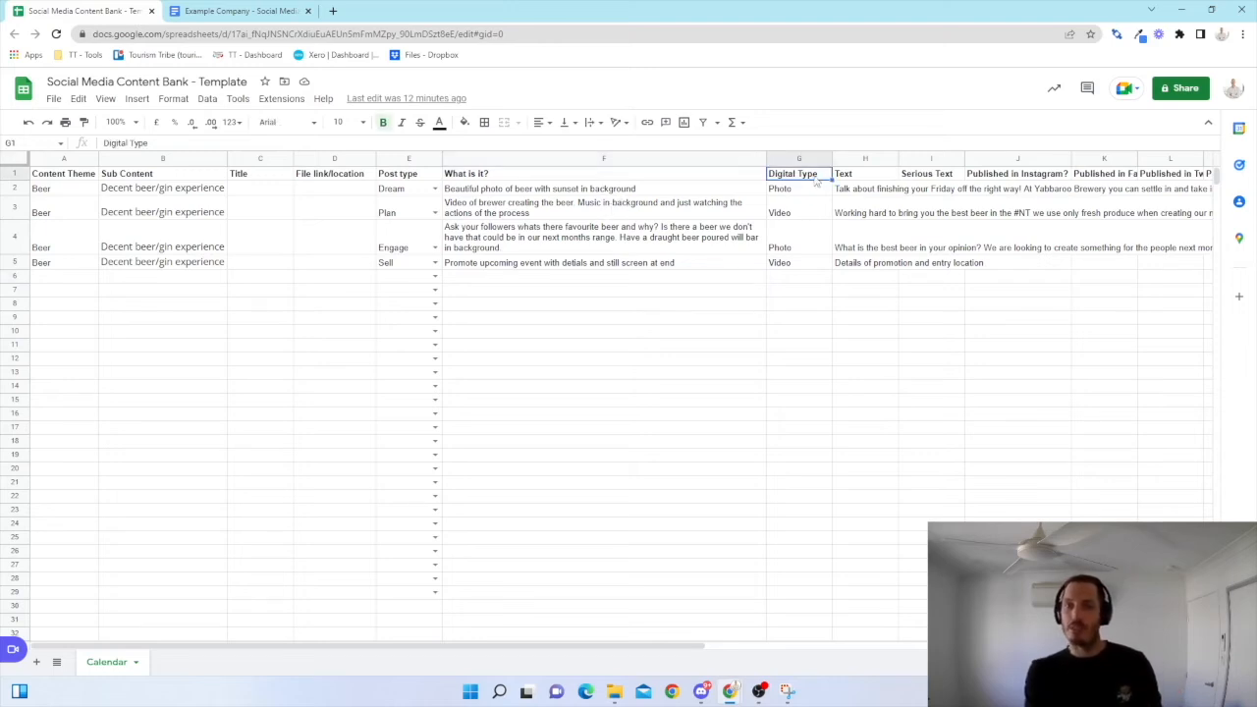
click(798, 189)
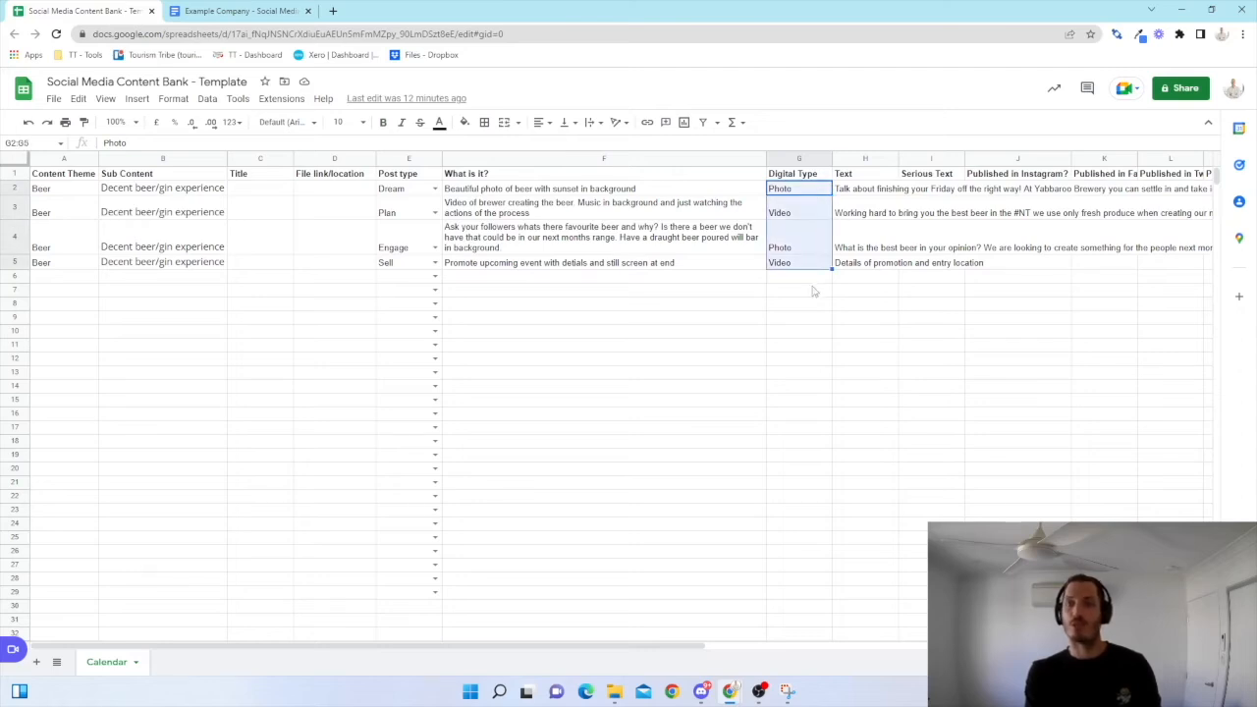
click(797, 275)
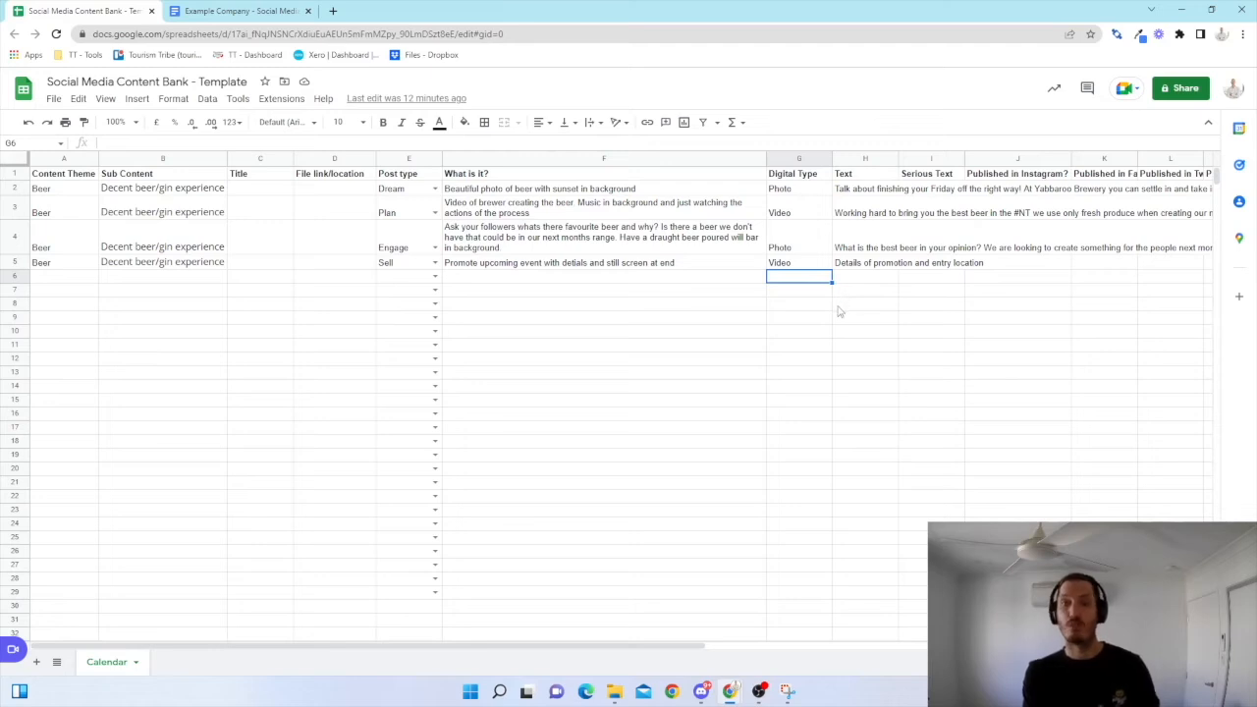
mouse_move(797, 349)
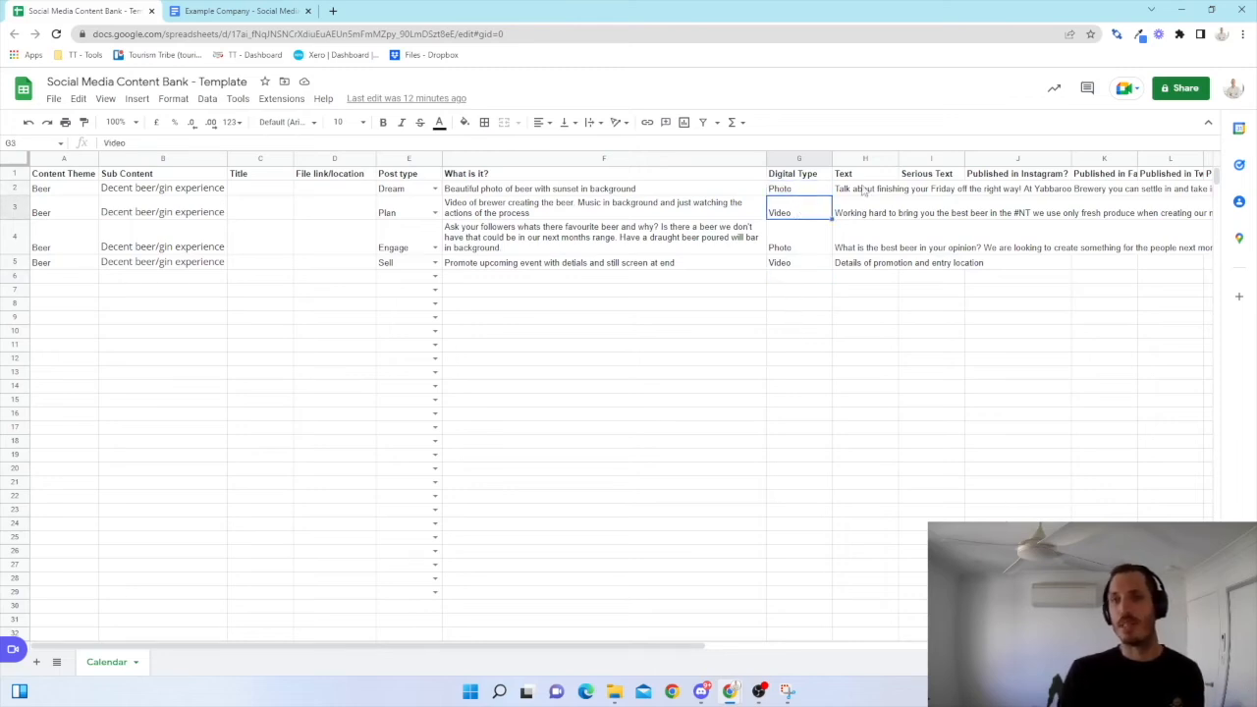
click(865, 188)
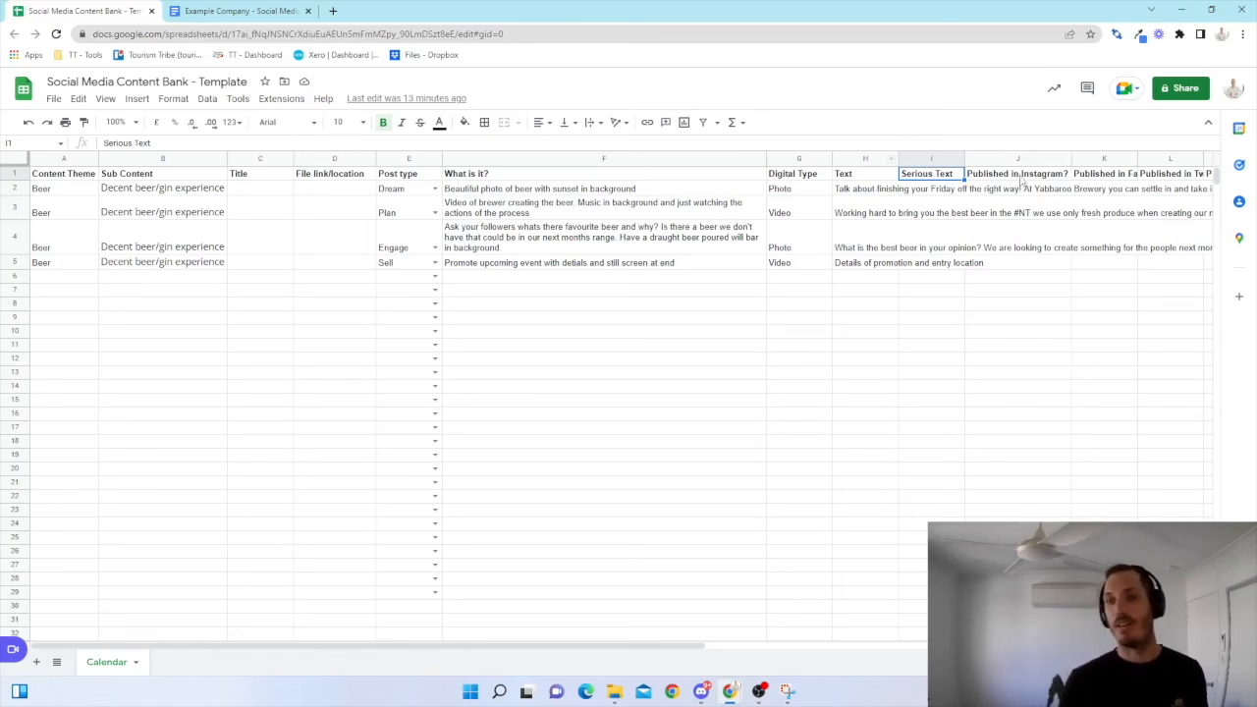
Fill J2–J5 with Yes under Published in Instagram for all four beer posts.
text(Yes)
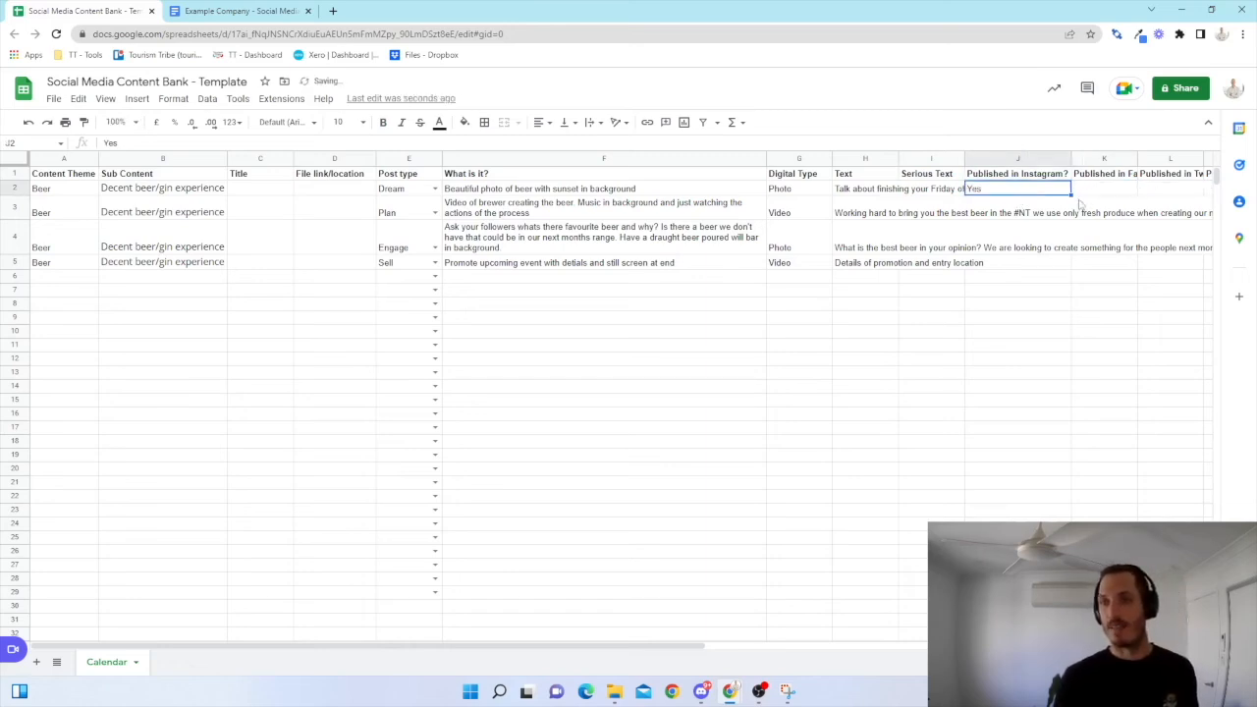
drag(1072, 195, 1073, 267)
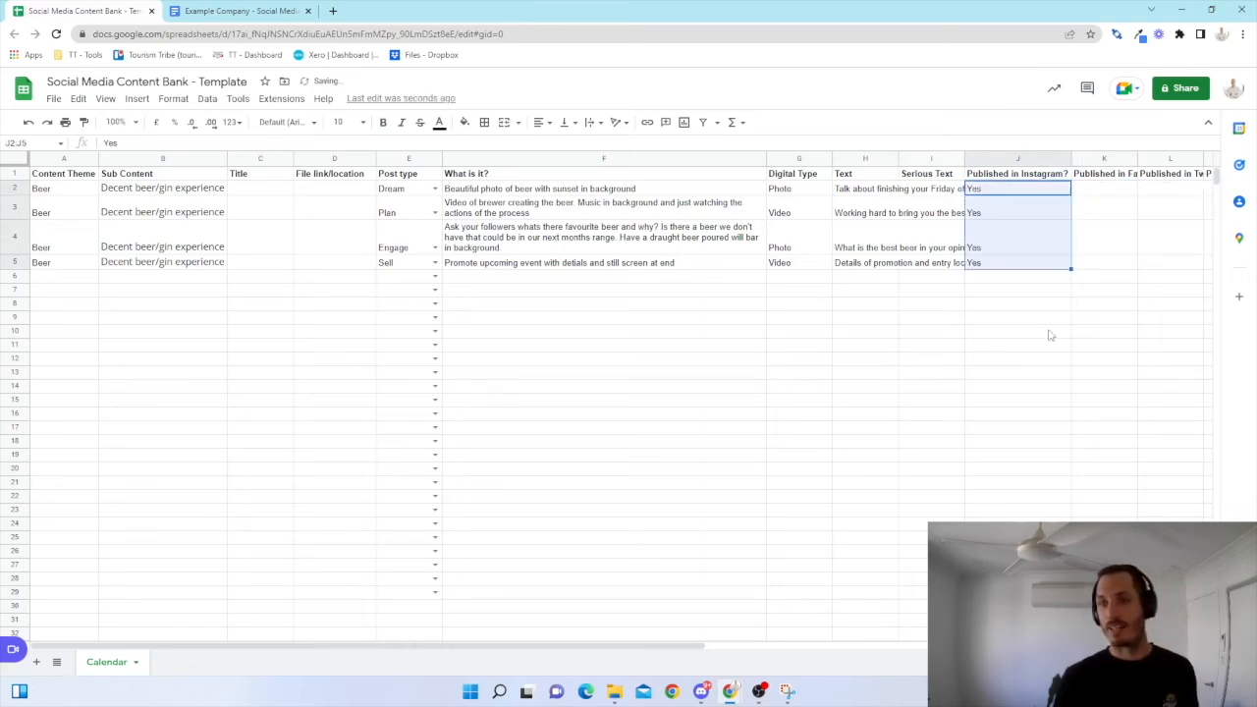
click(1017, 329)
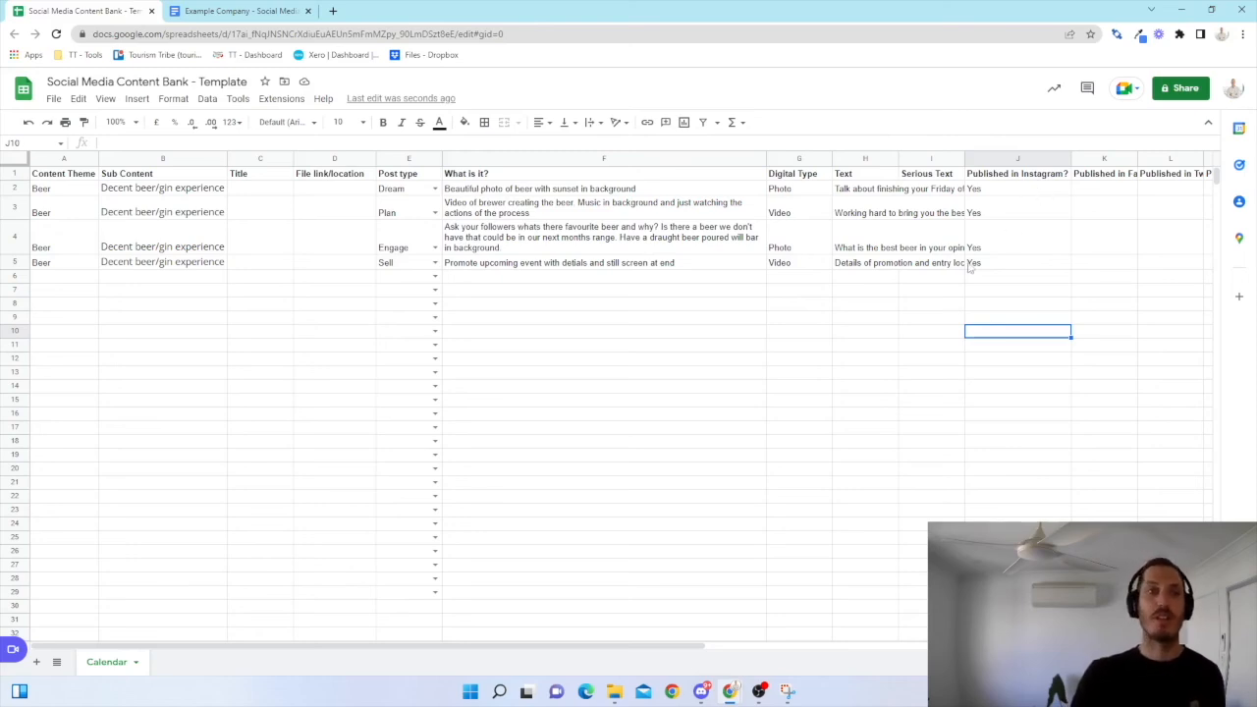
mouse_move(799, 354)
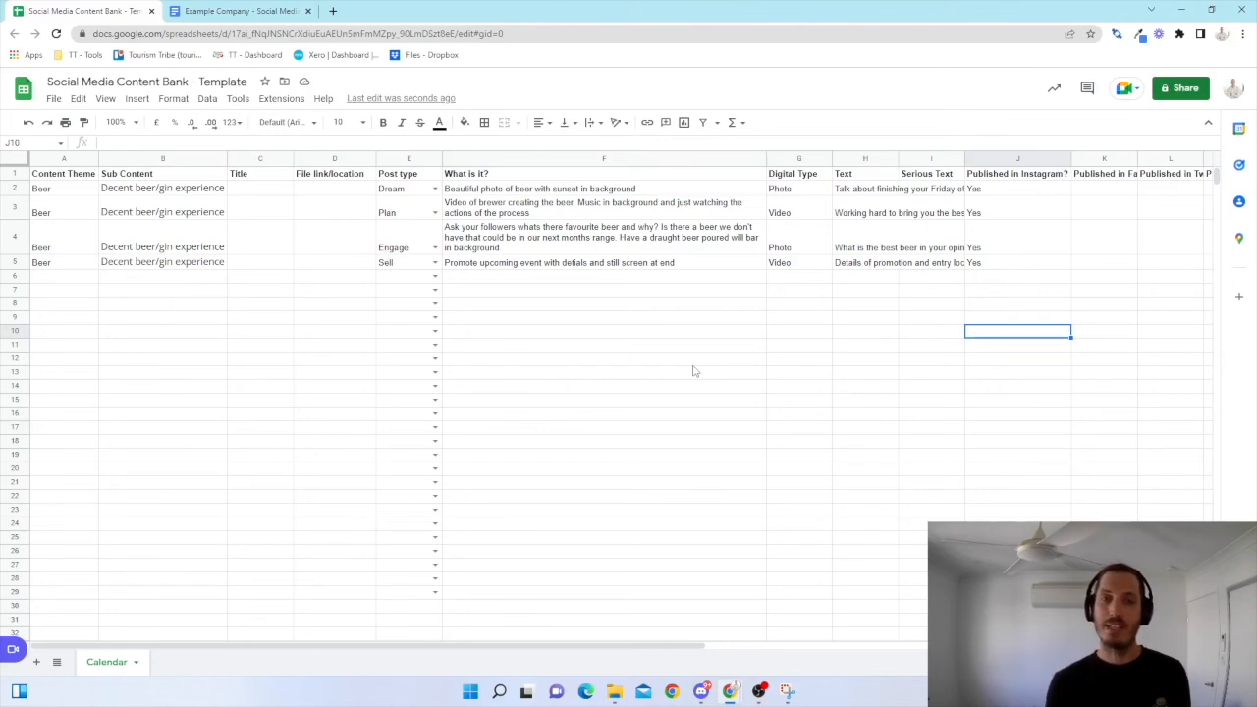
click(235, 12)
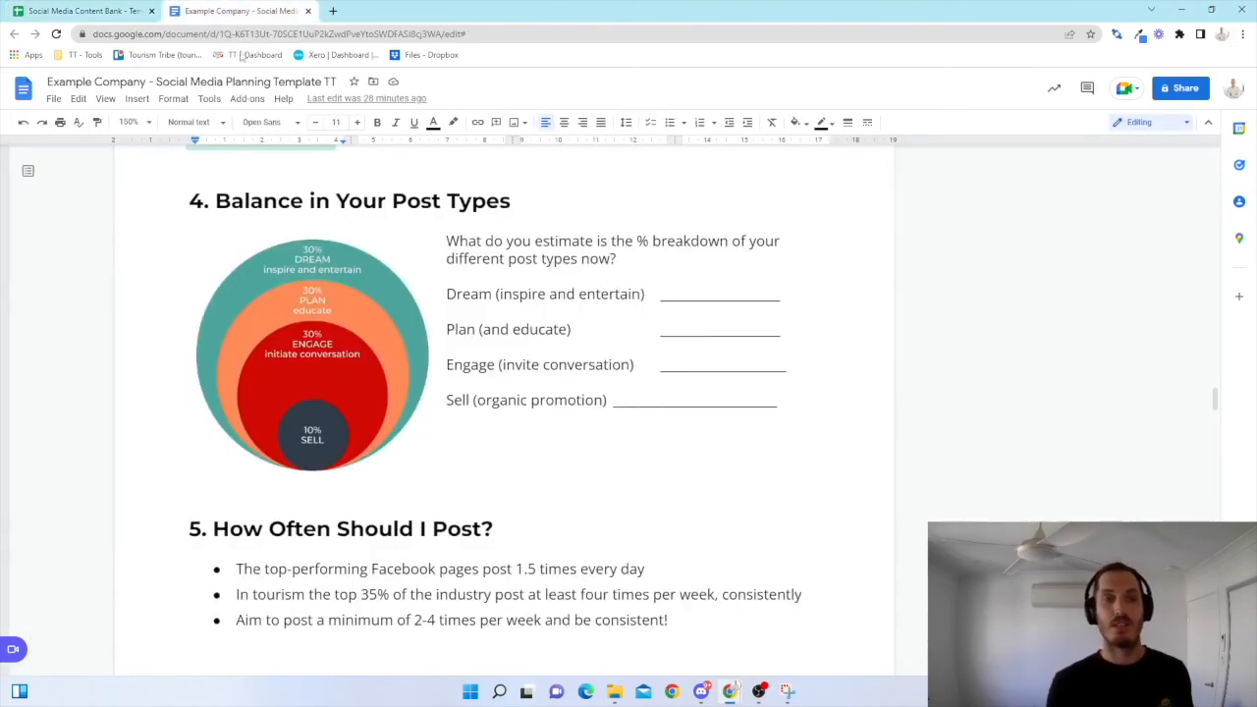
Scroll the planning doc back to the four-theme beer sub-content table, then return to the content bank.
scroll(down, 3)
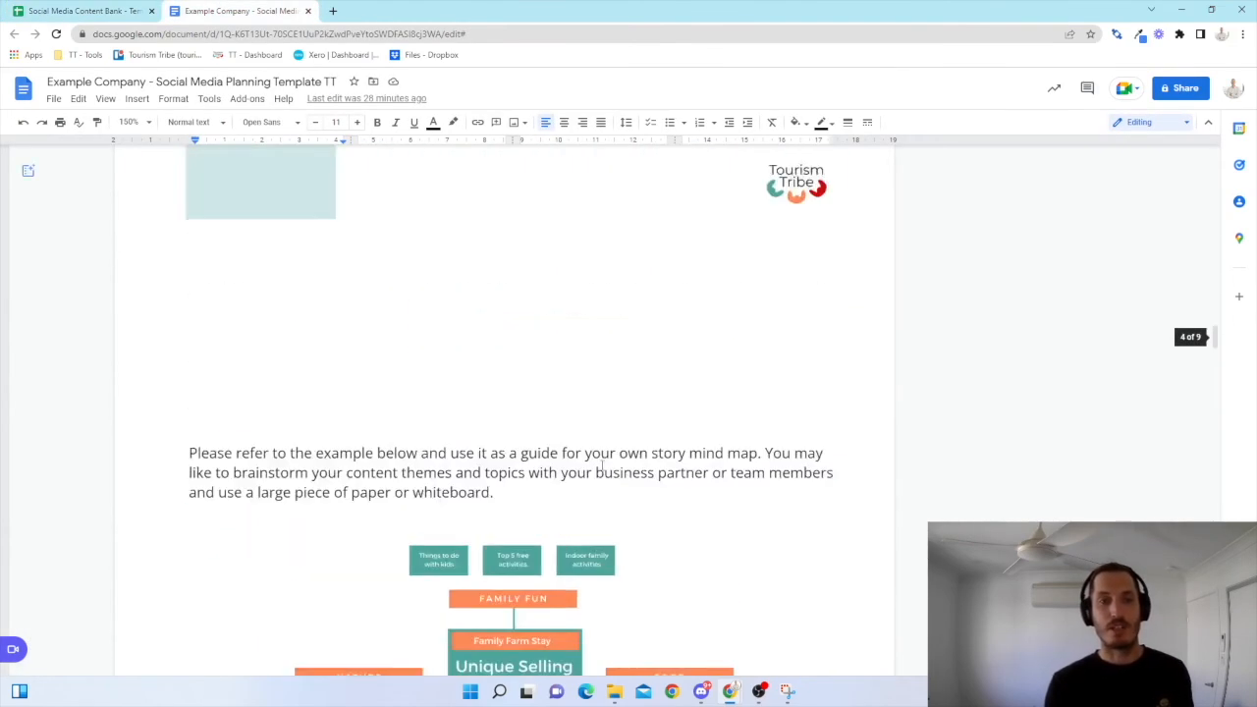
scroll(down, 3)
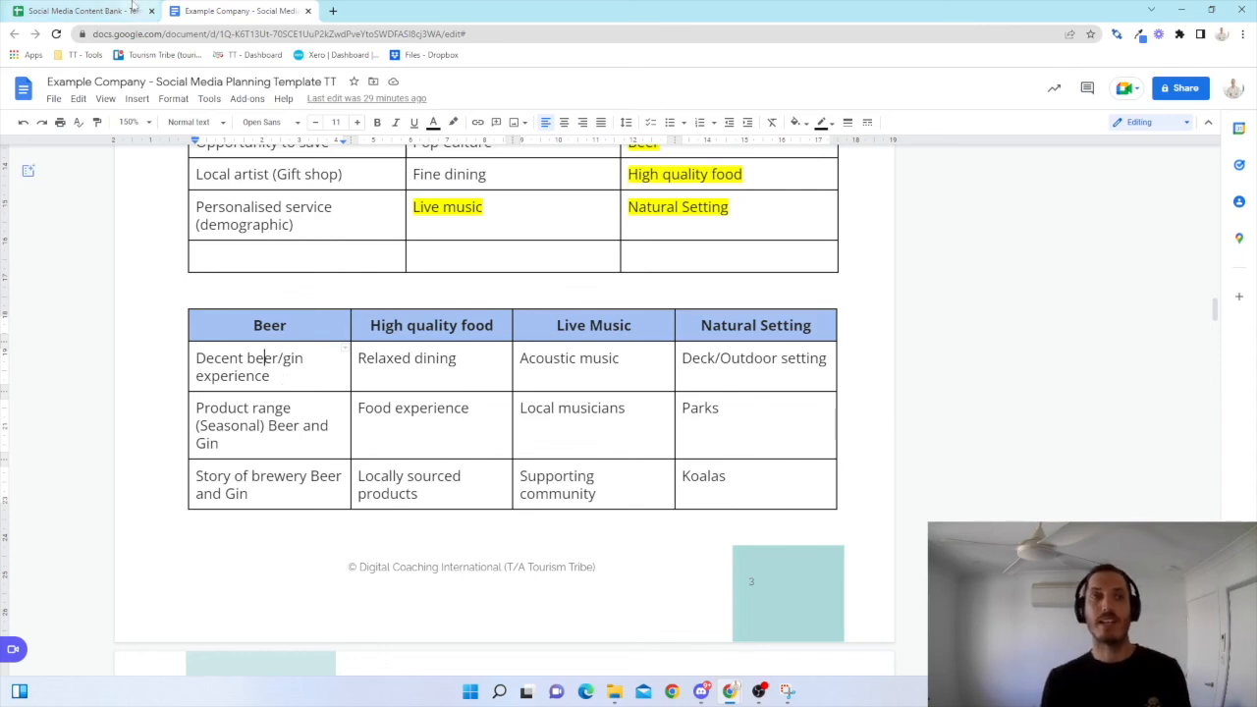
click(83, 12)
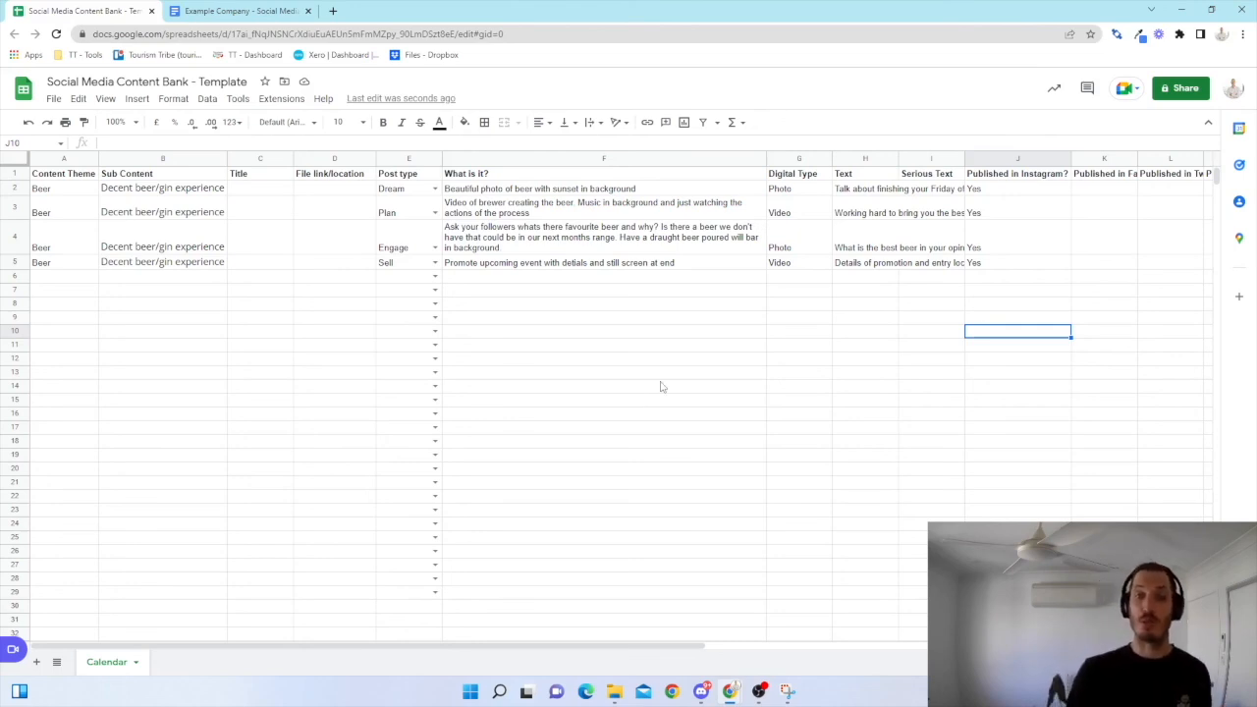
mouse_move(664, 369)
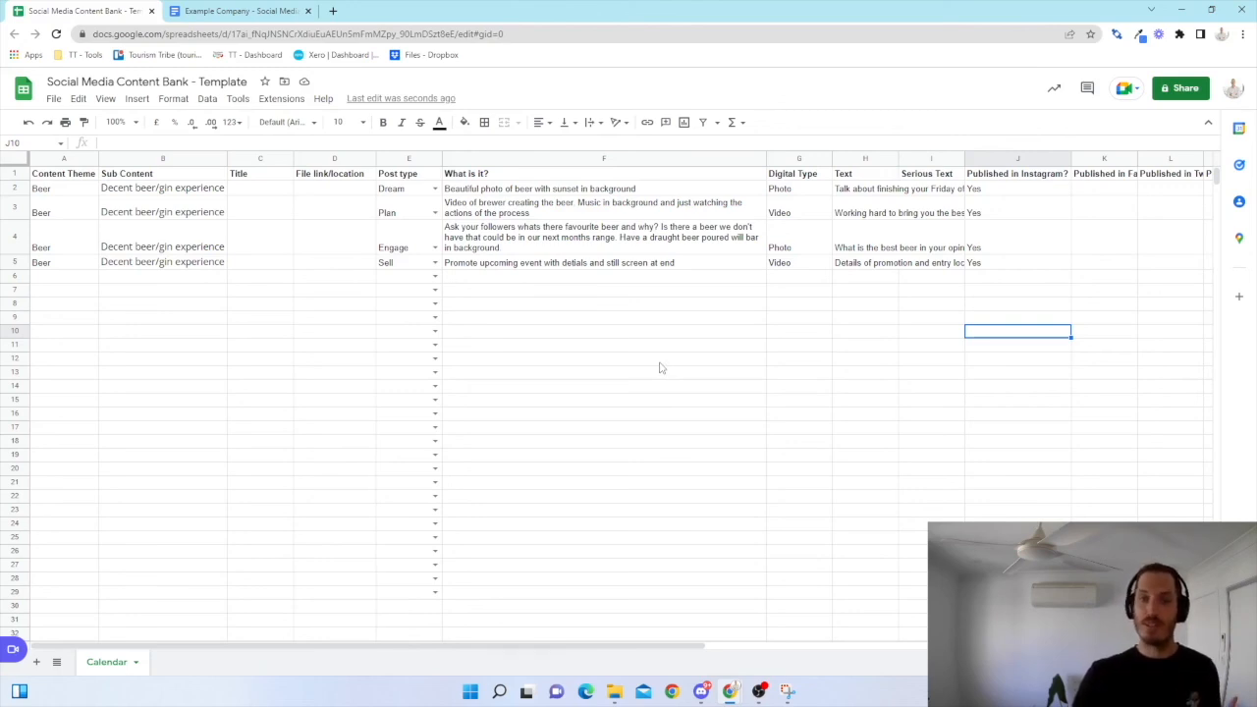
mouse_move(667, 369)
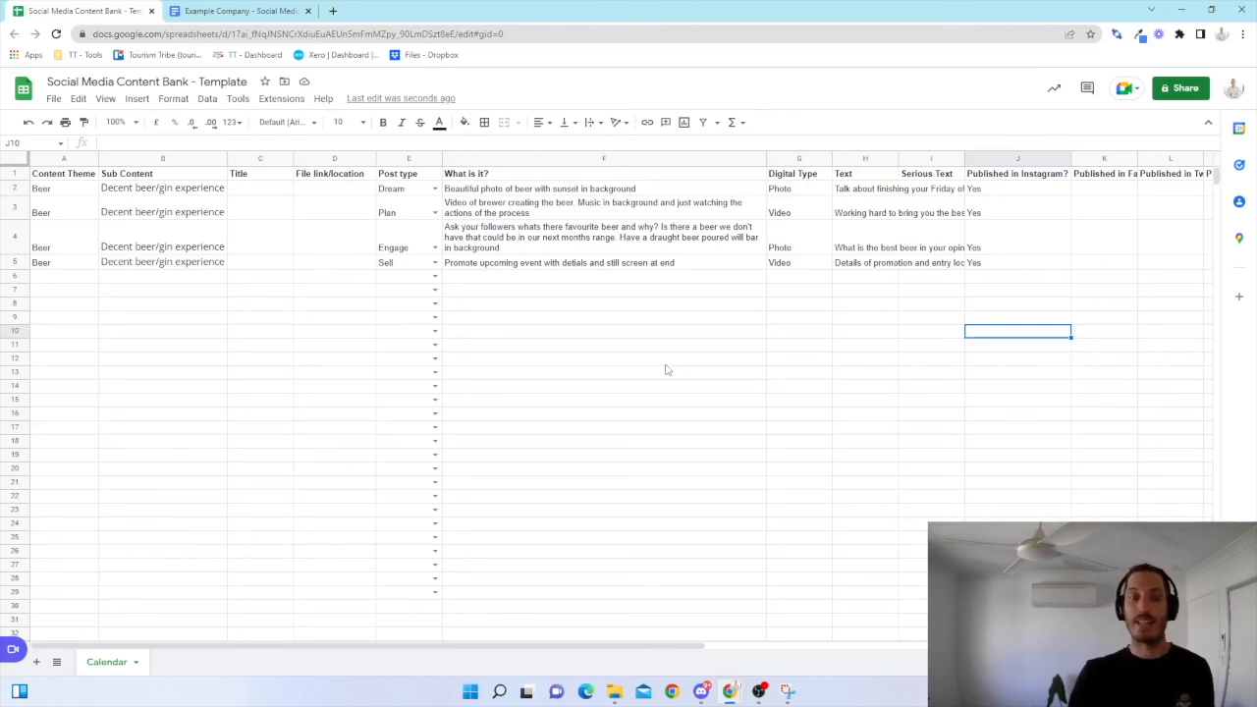
mouse_move(658, 372)
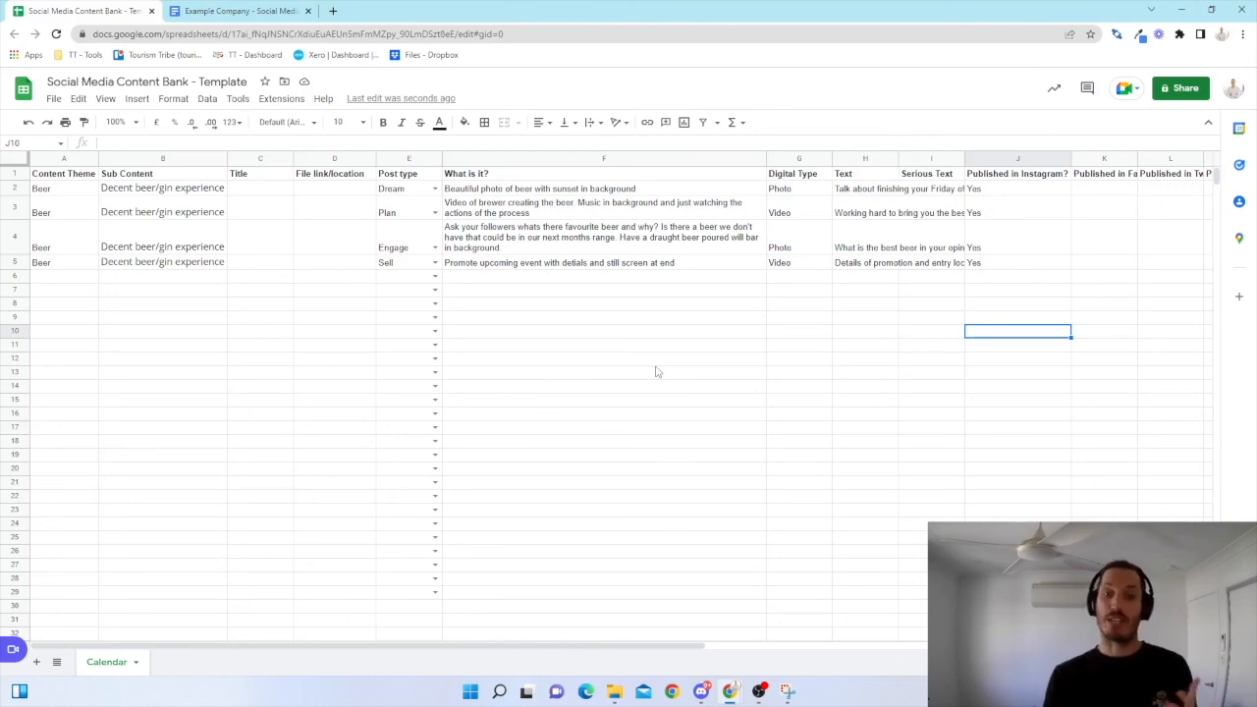
mouse_move(654, 367)
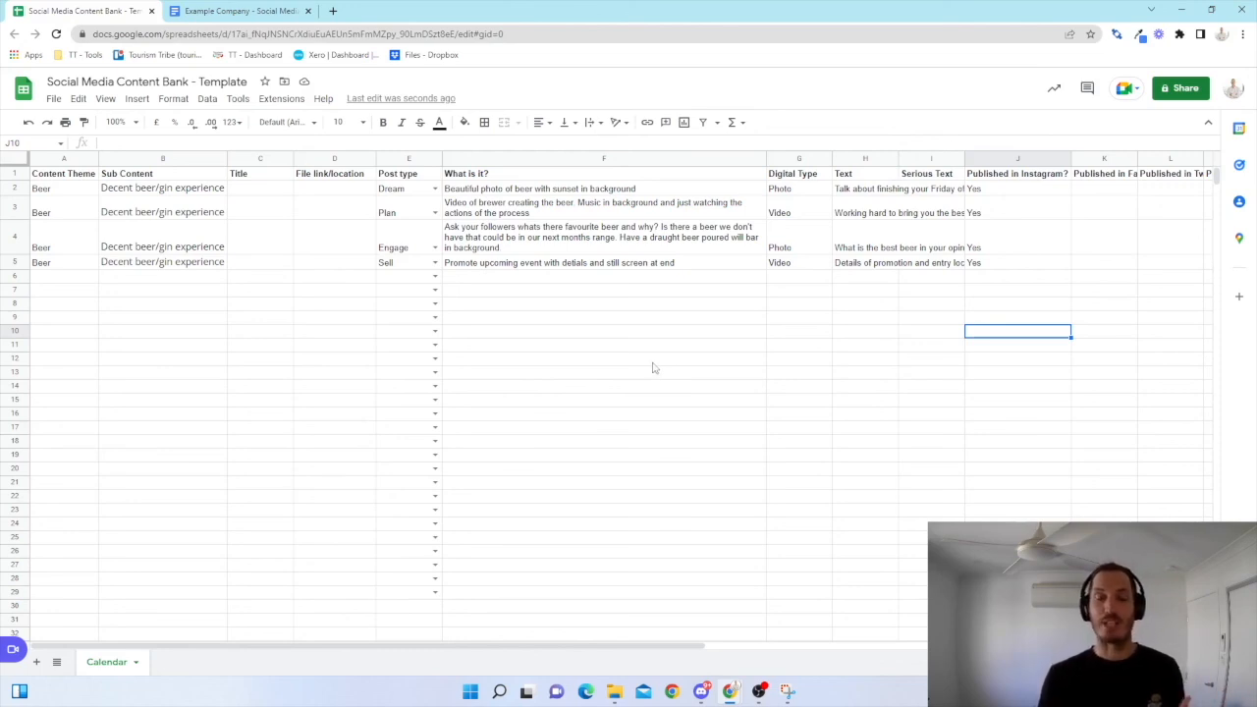